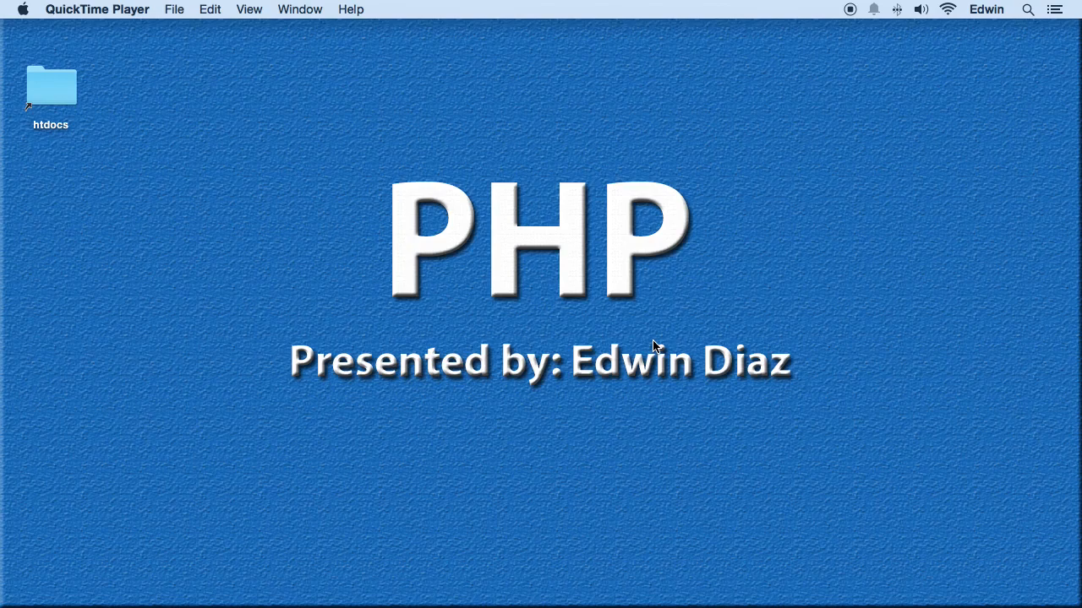
mouse_move(617, 308)
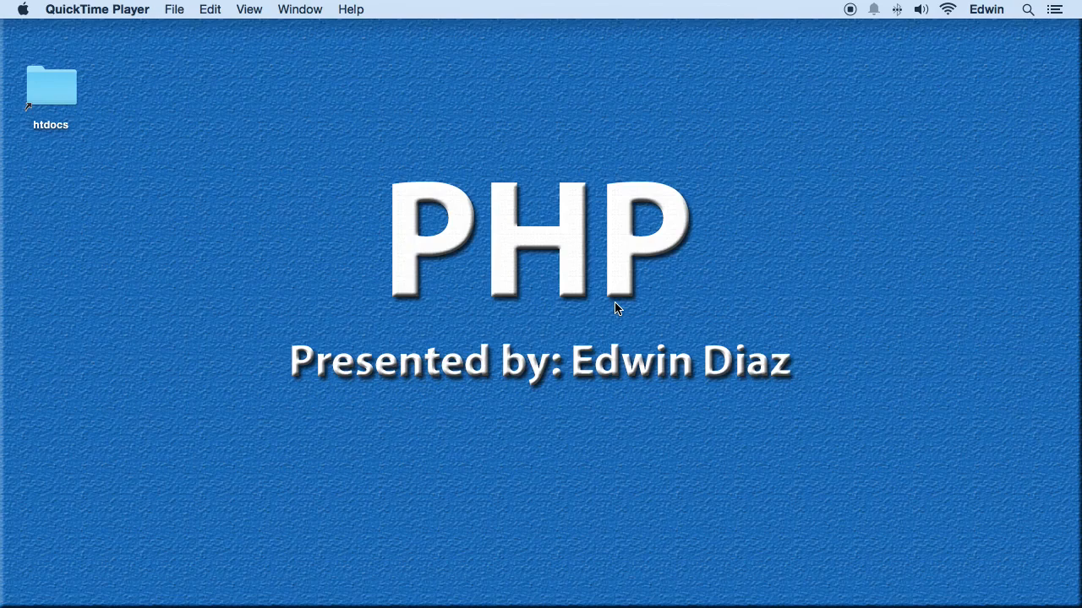
mouse_move(629, 537)
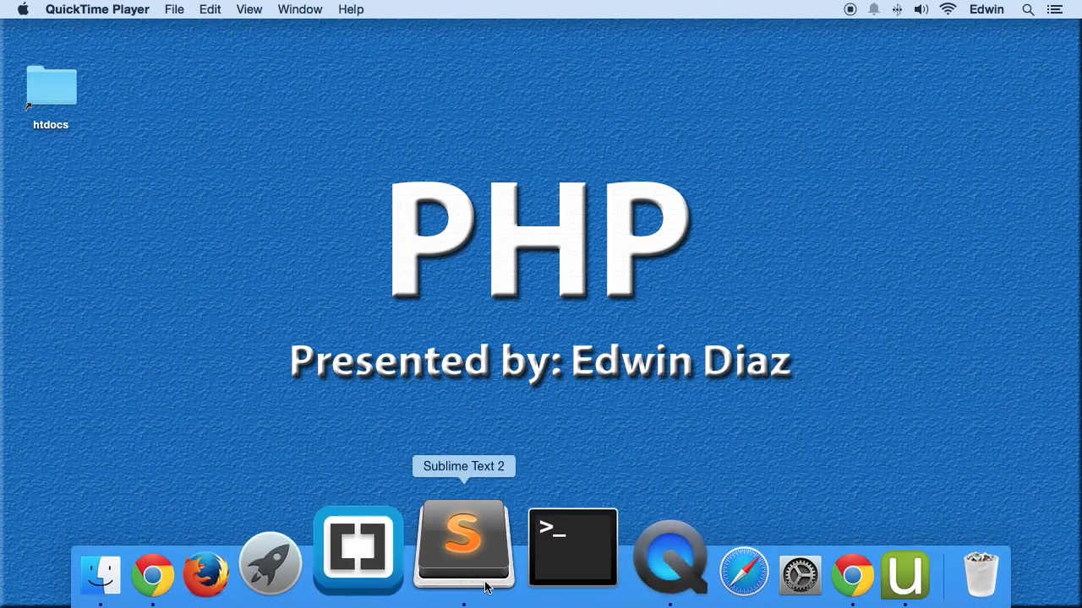
Save the blank template as ifstatement.php in the demo project folder.
left_click(359, 548)
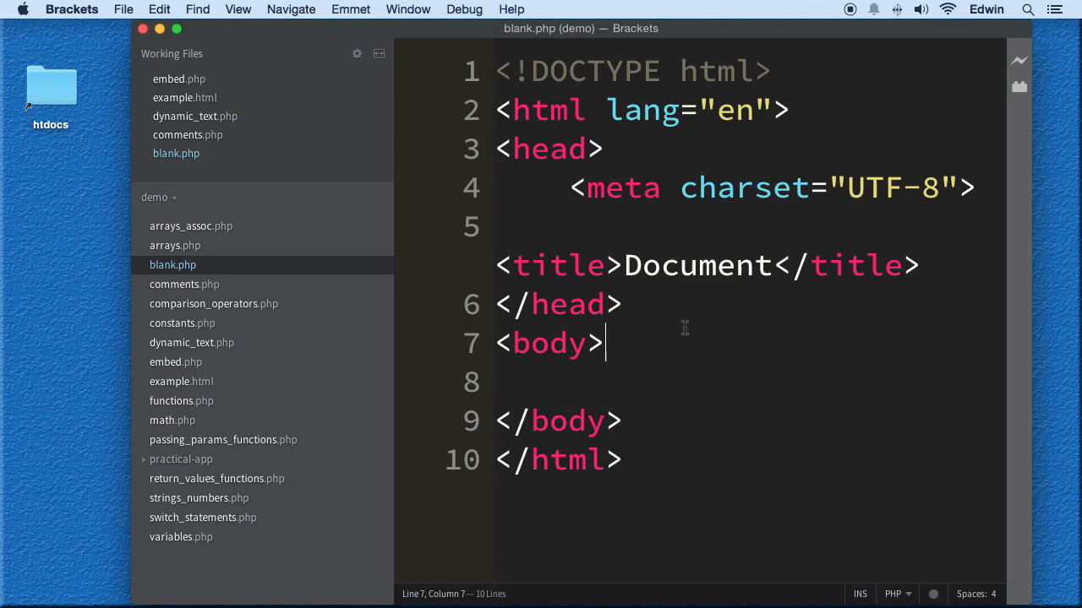
left_click(123, 10)
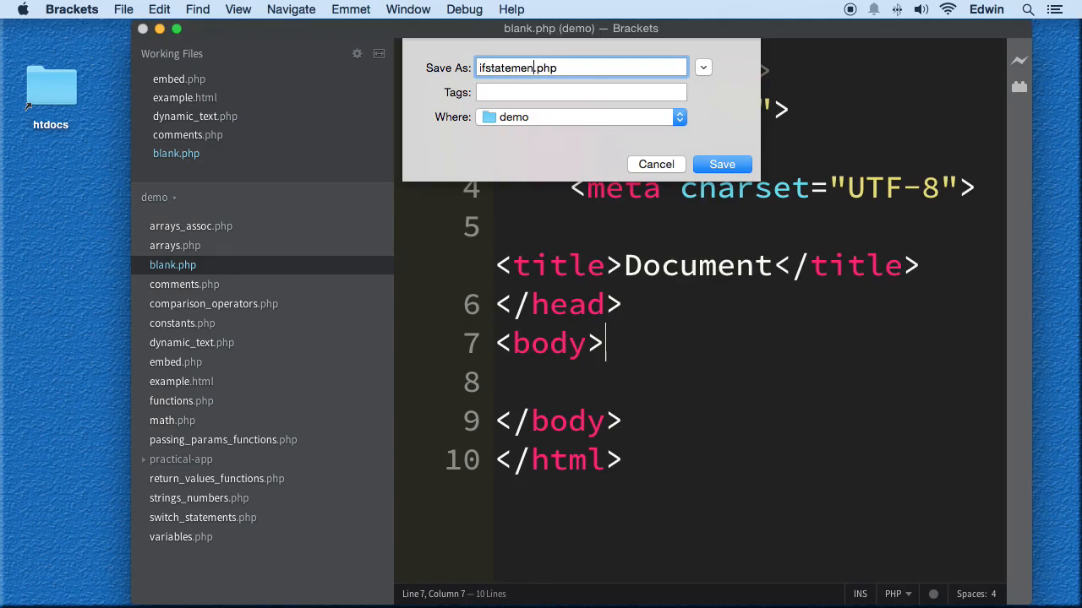
left_click(722, 164)
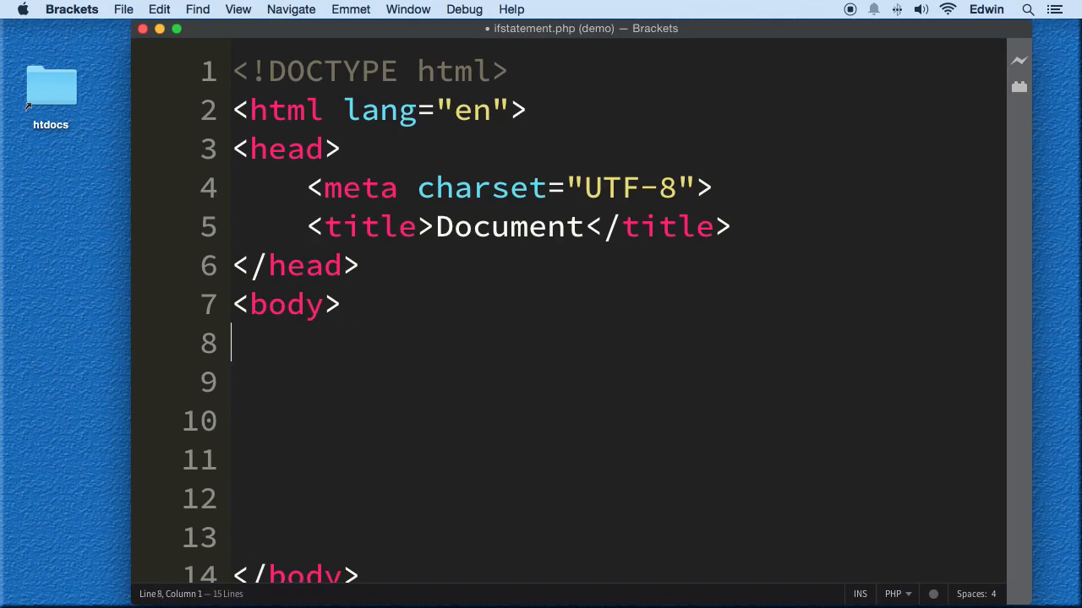
Add <?php and ?> tags inside the body, then begin the if keyword.
type("<?op")
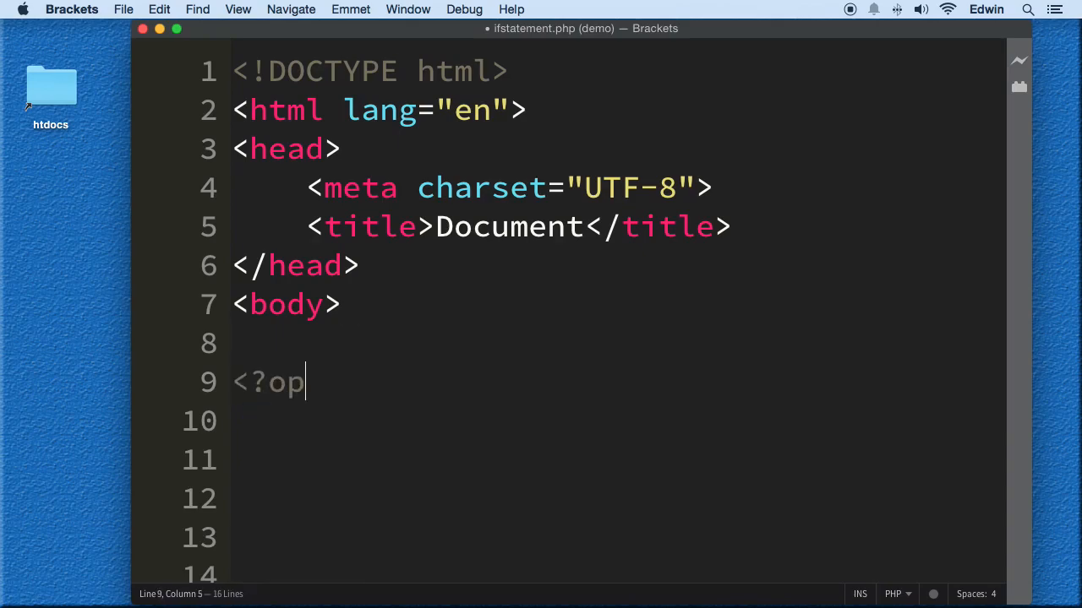
key("Backspace")
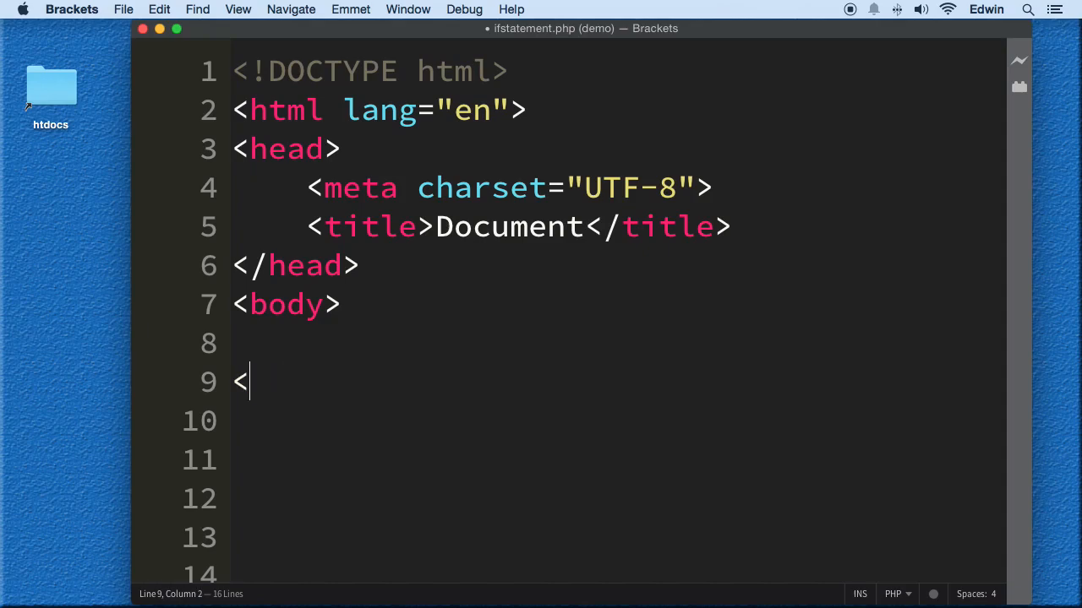
type("?php")
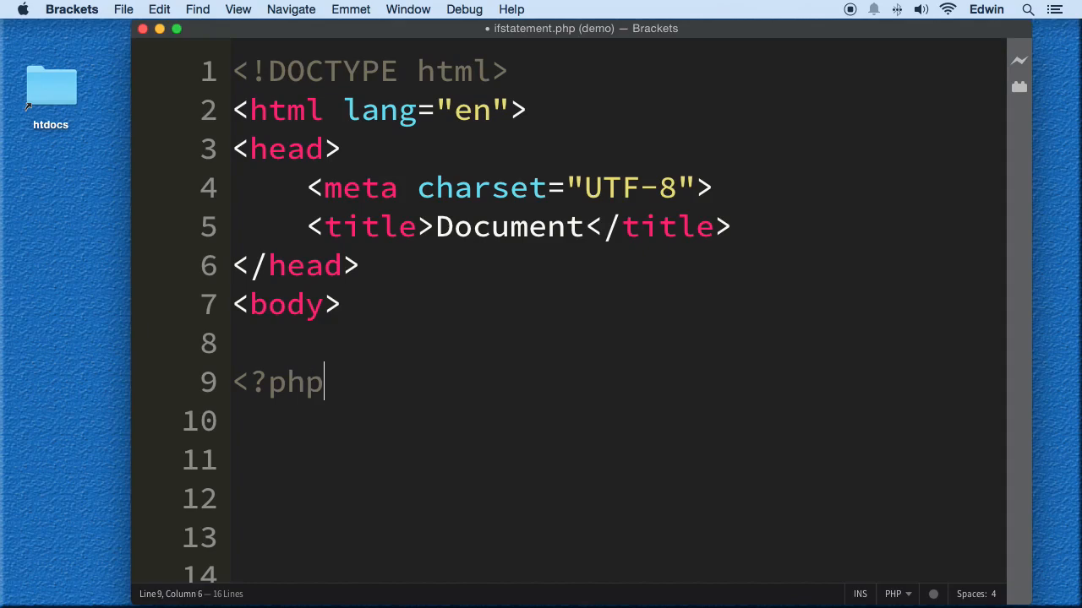
type("?>")
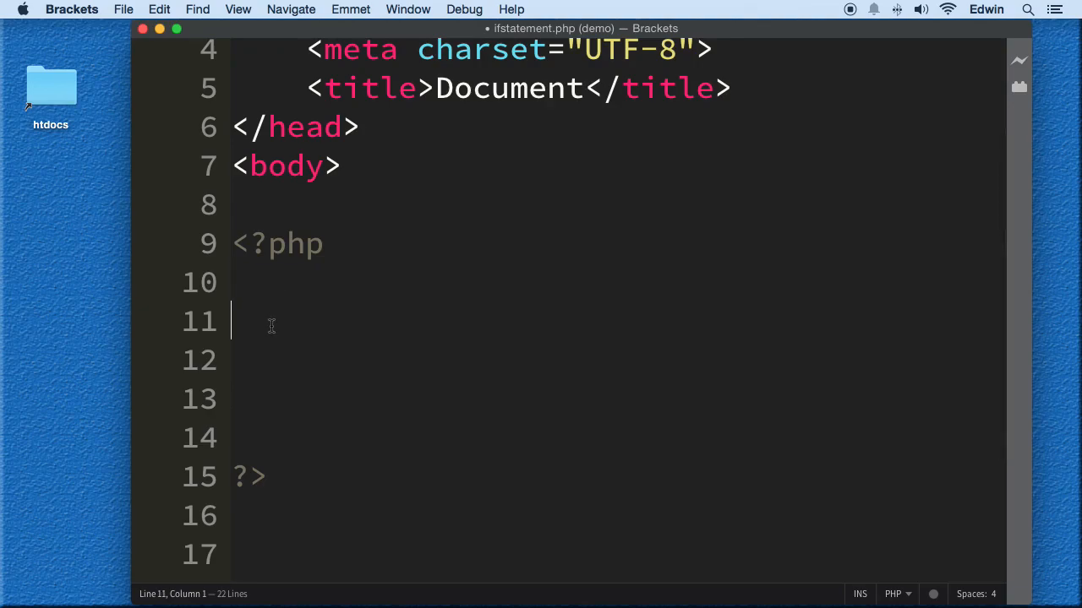
type("if")
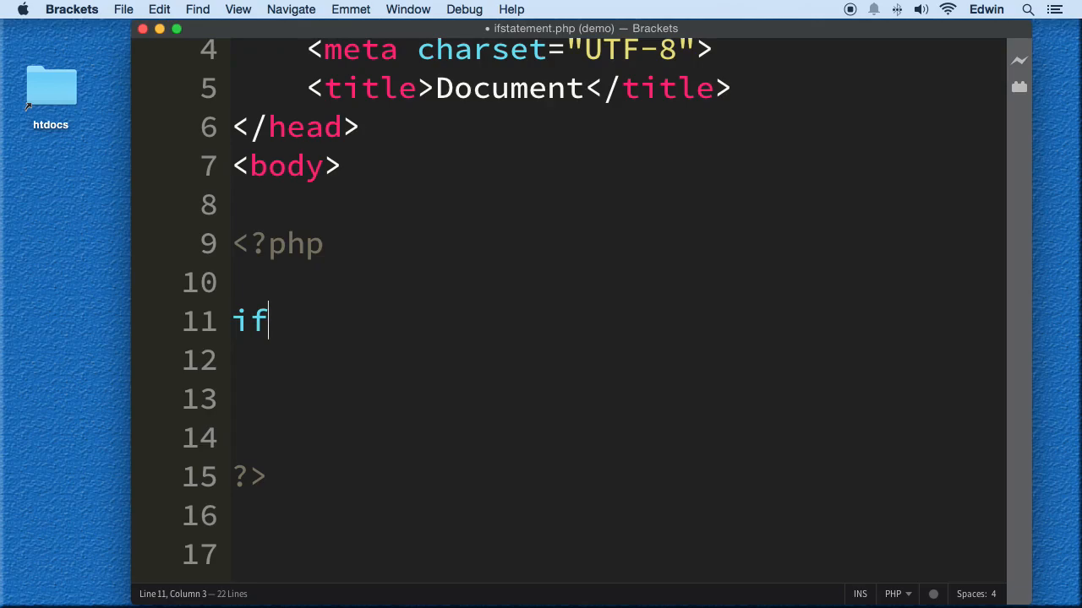
Complete an empty if(){ } skeleton with the braces expanded over several lines.
type("()")
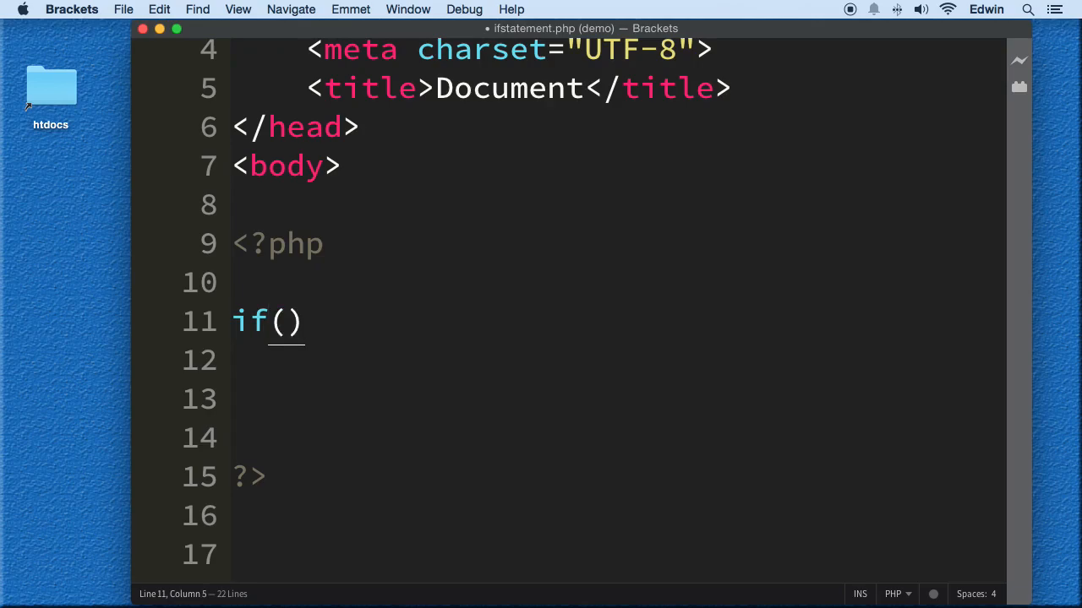
type("{")
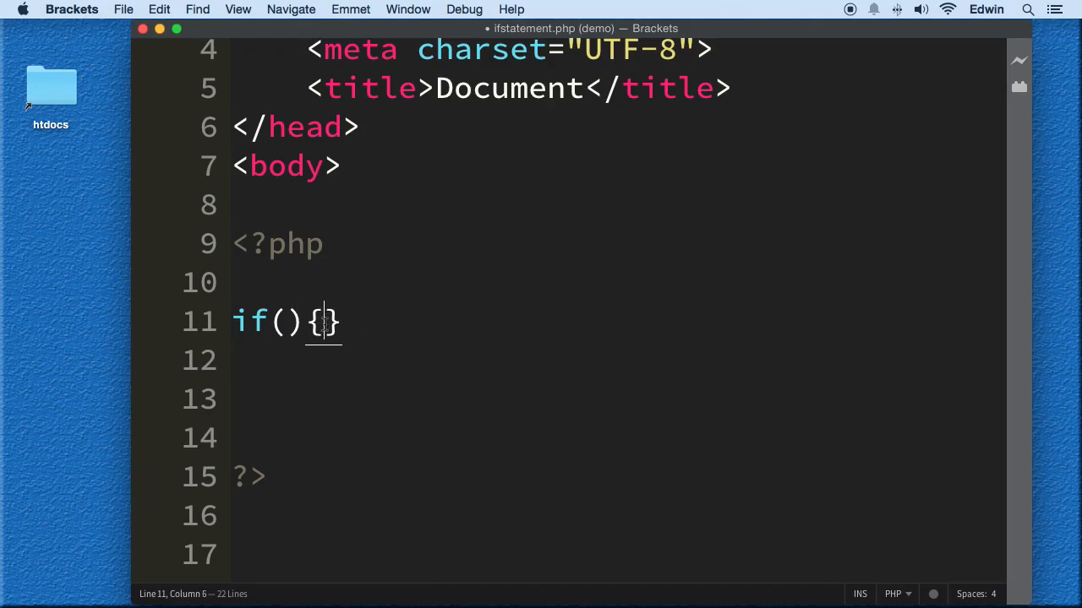
key("enter")
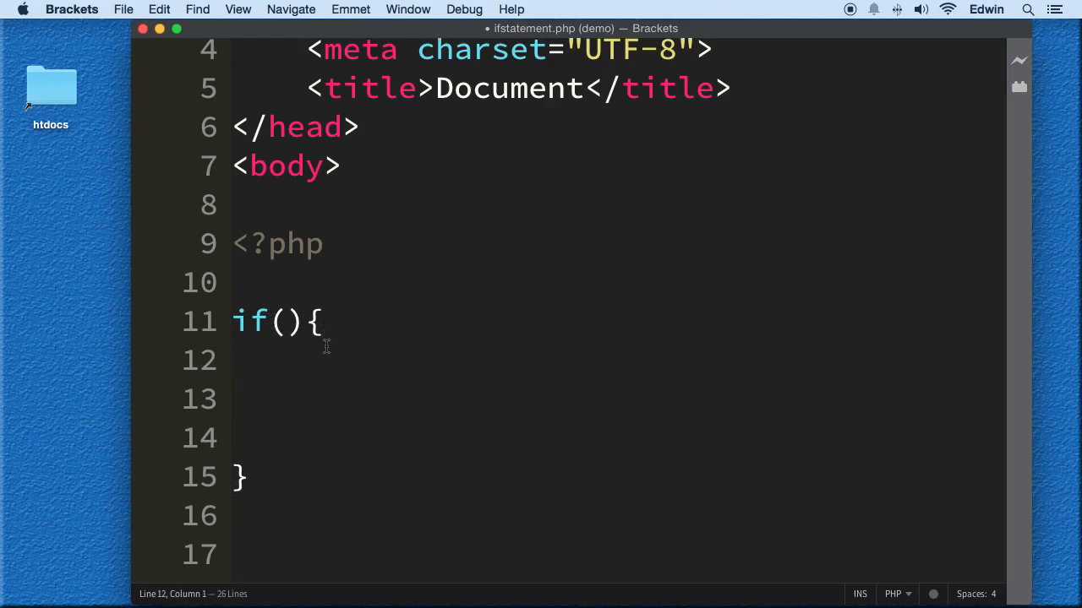
left_click_drag(271, 321, 304, 321)
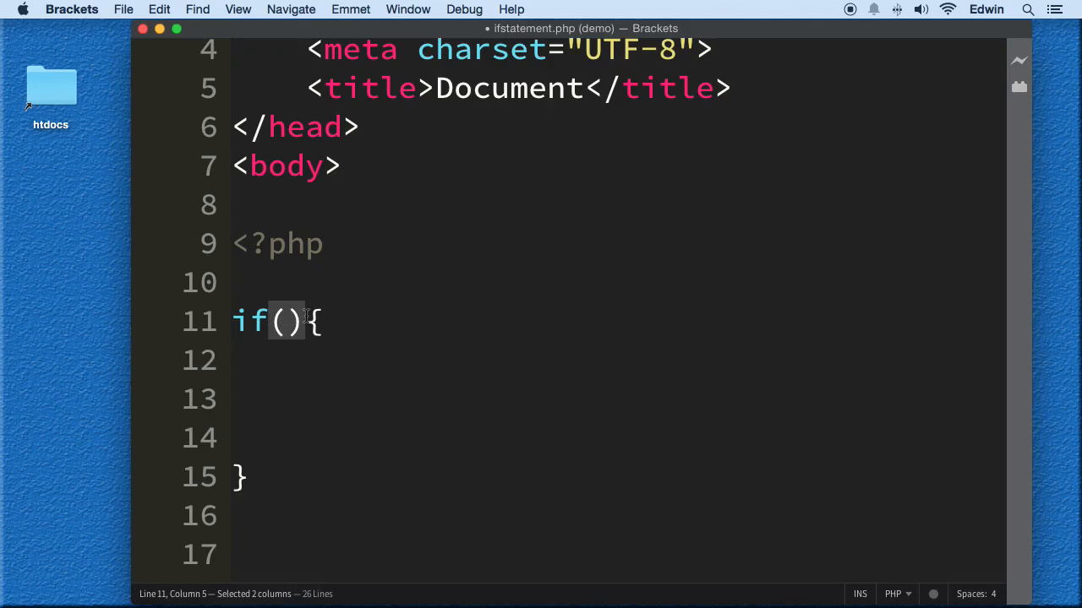
mouse_move(331, 345)
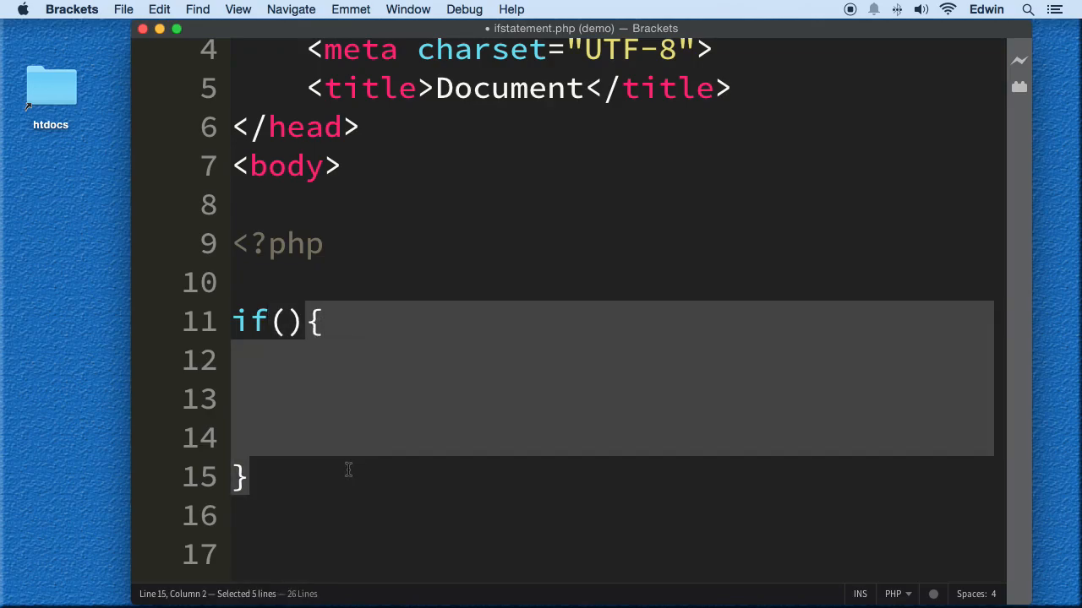
left_click(284, 325)
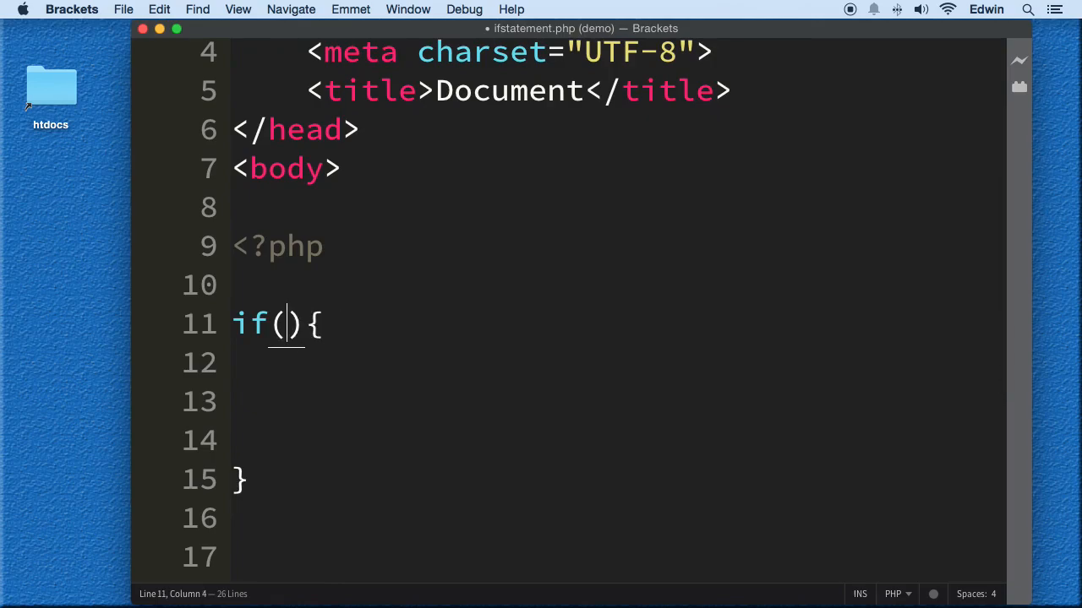
Write the condition 3 < 10 inside the if parentheses.
type("3")
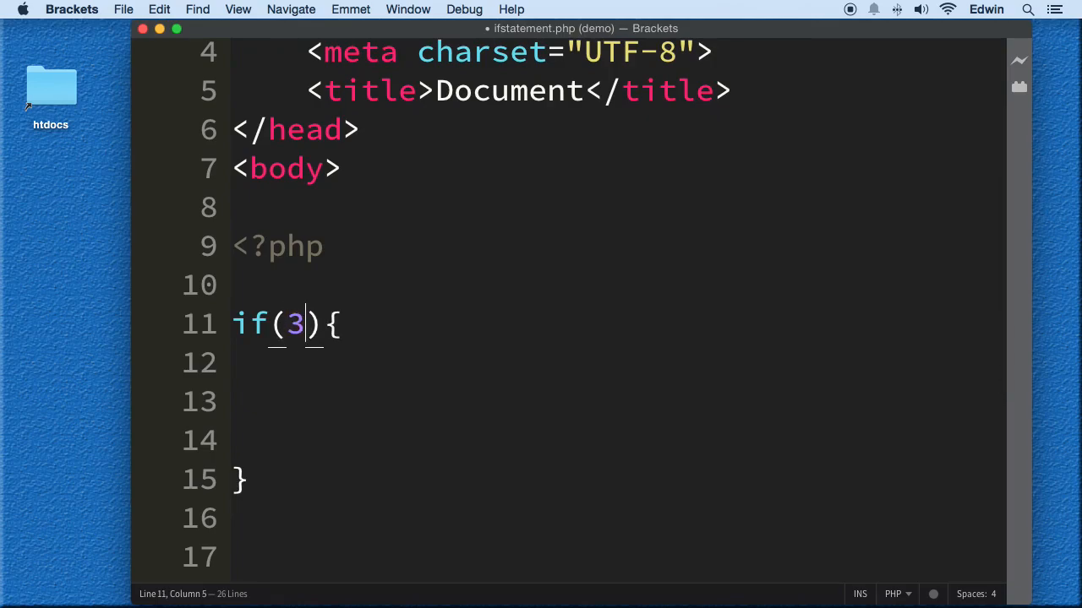
type("<")
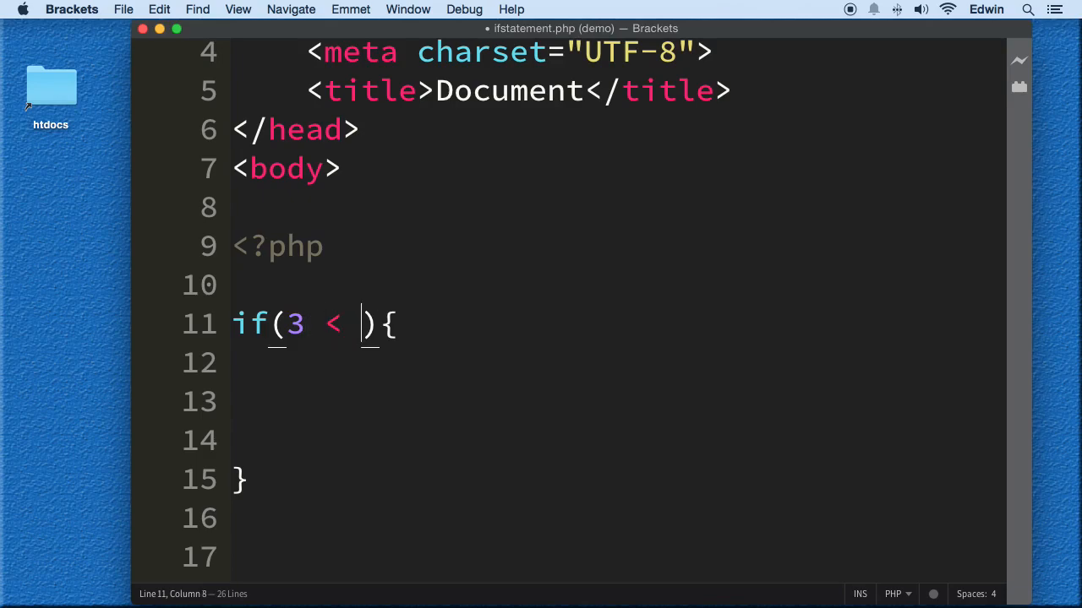
type("10")
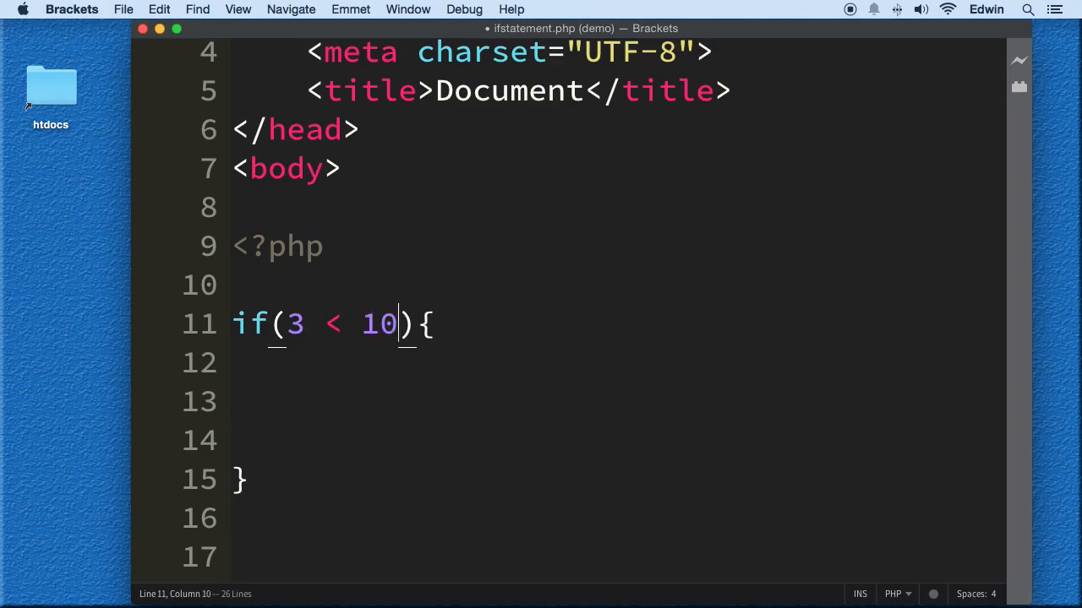
left_click(301, 403)
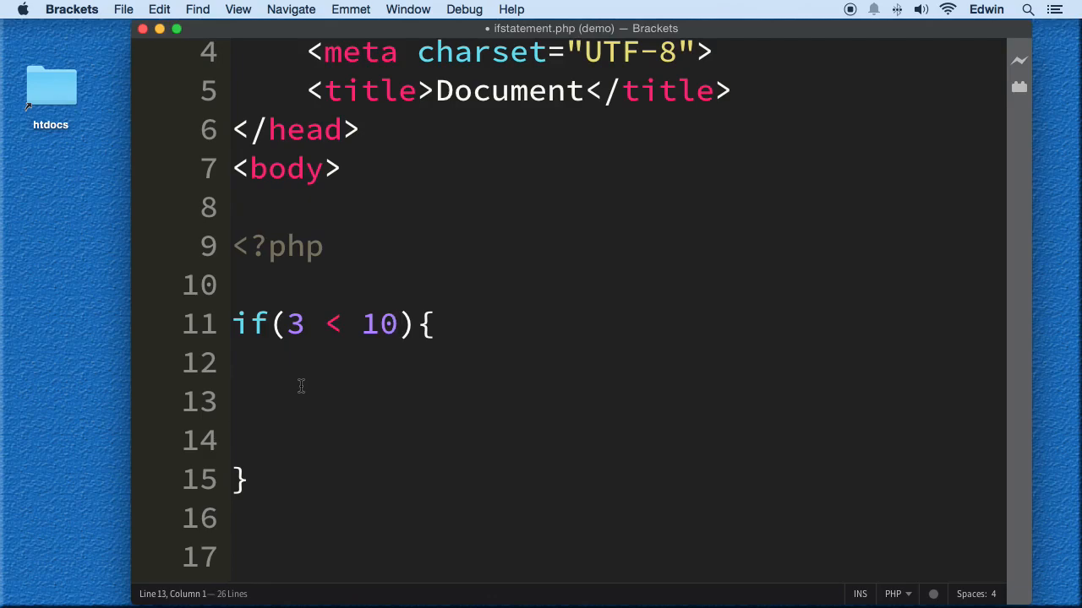
left_click(237, 402)
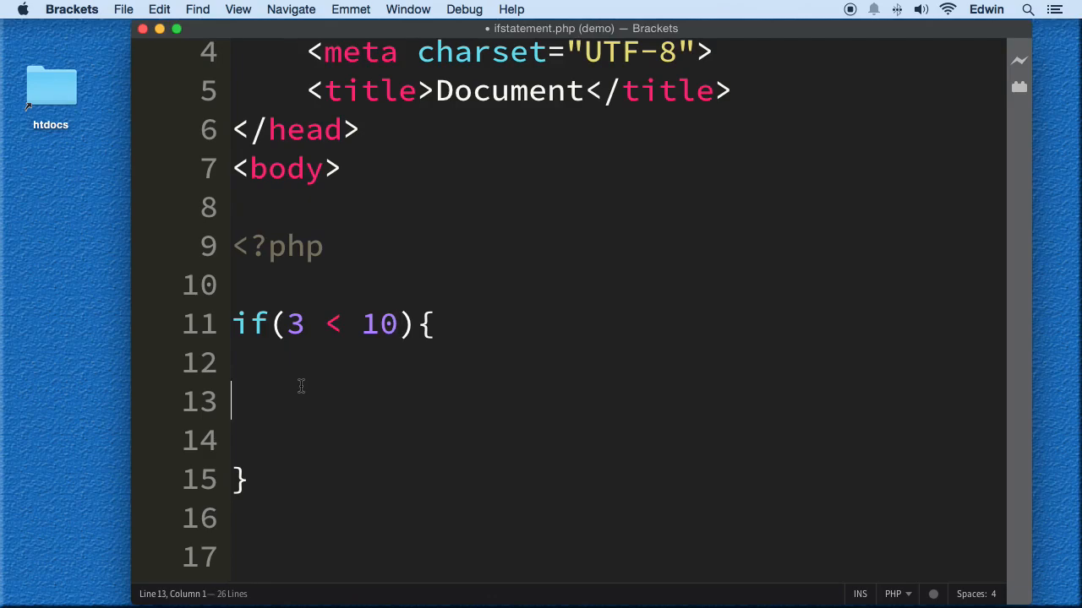
Add echo "three is less than ten"; inside the if block.
type("ec")
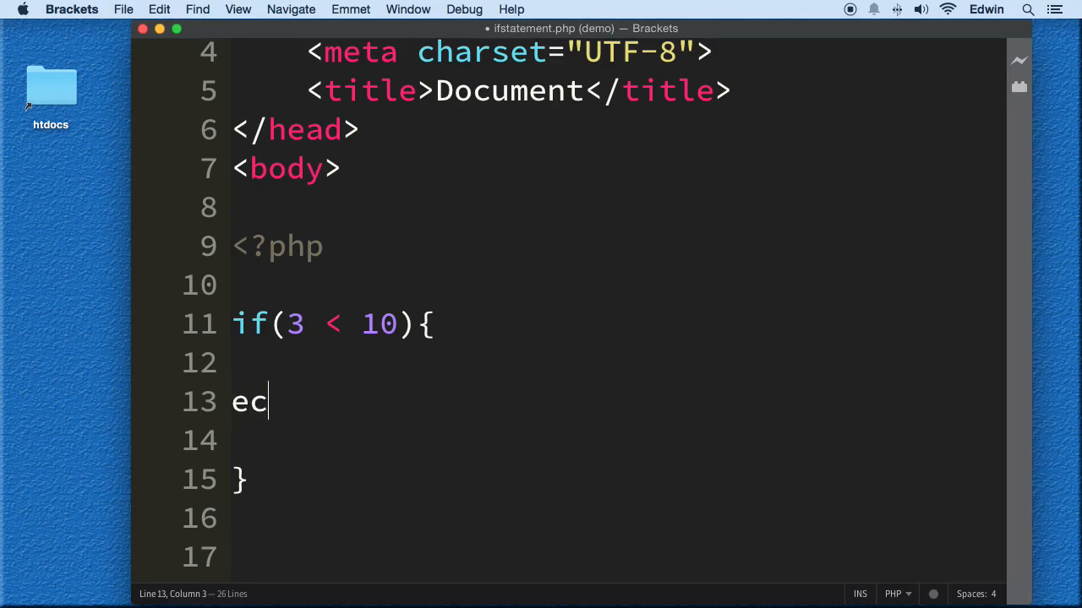
type("ho \"\"")
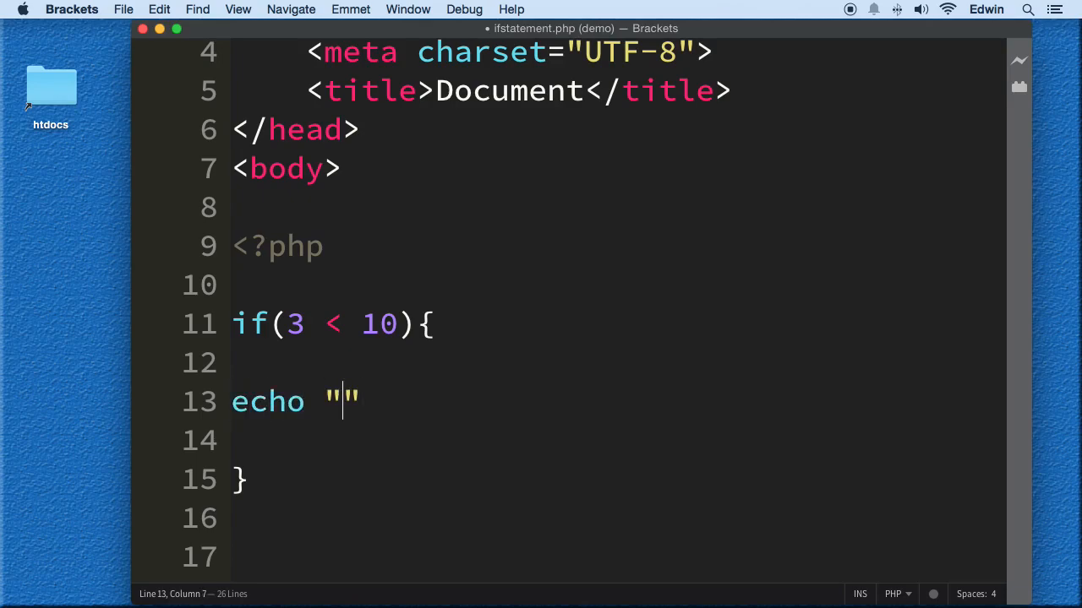
type("rt")
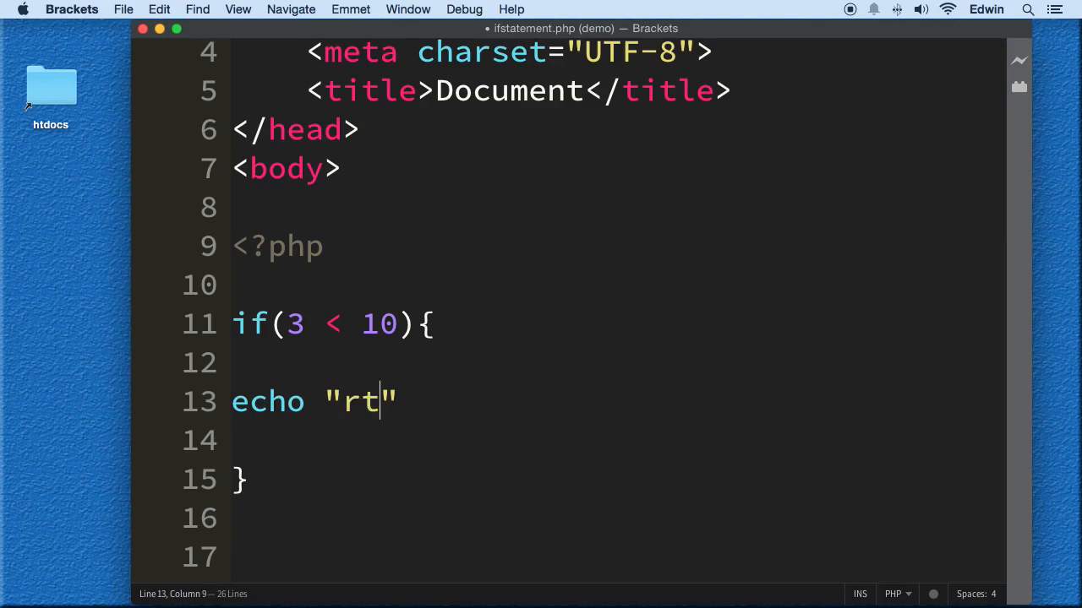
type("thre")
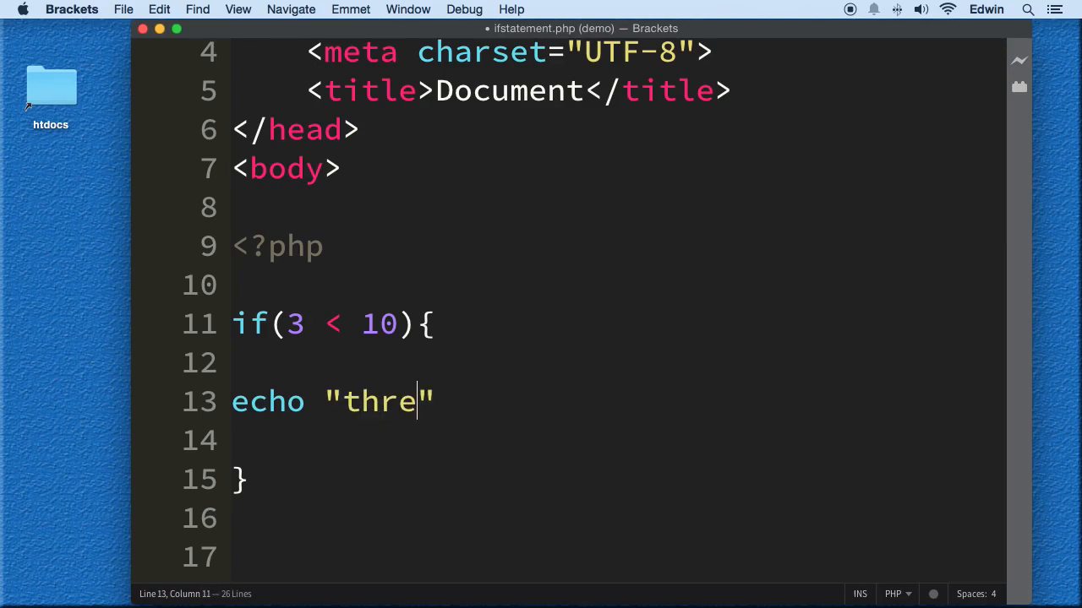
type("e is less than te")
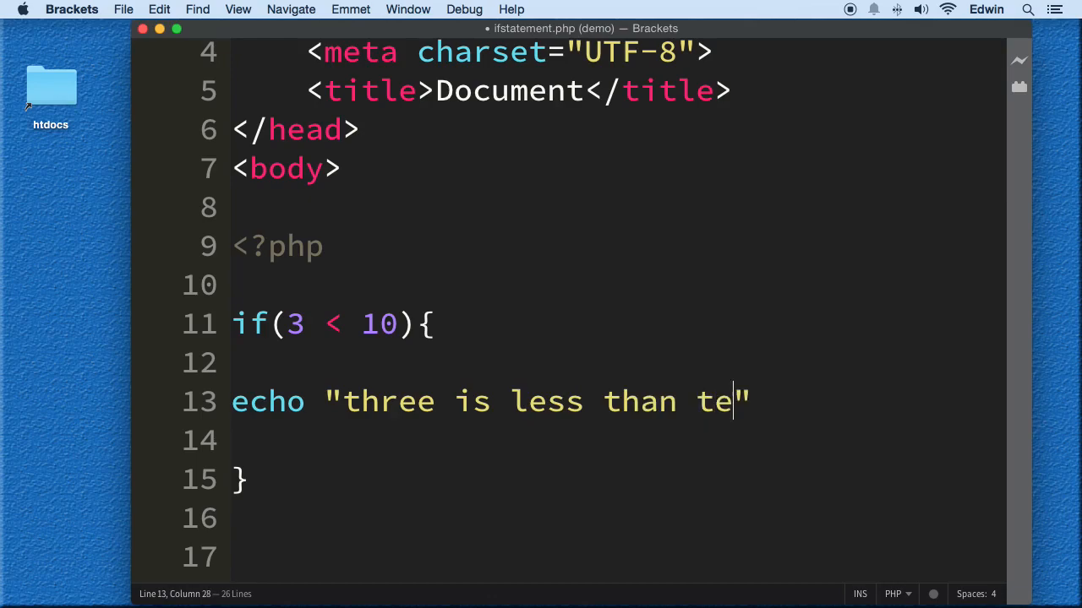
type("n\";")
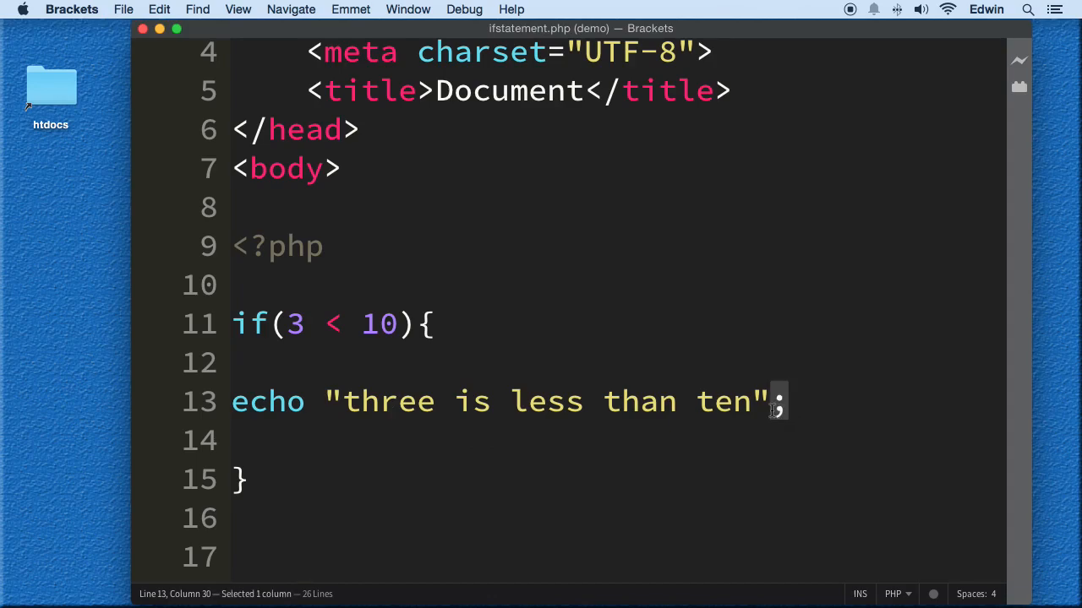
left_click(247, 402)
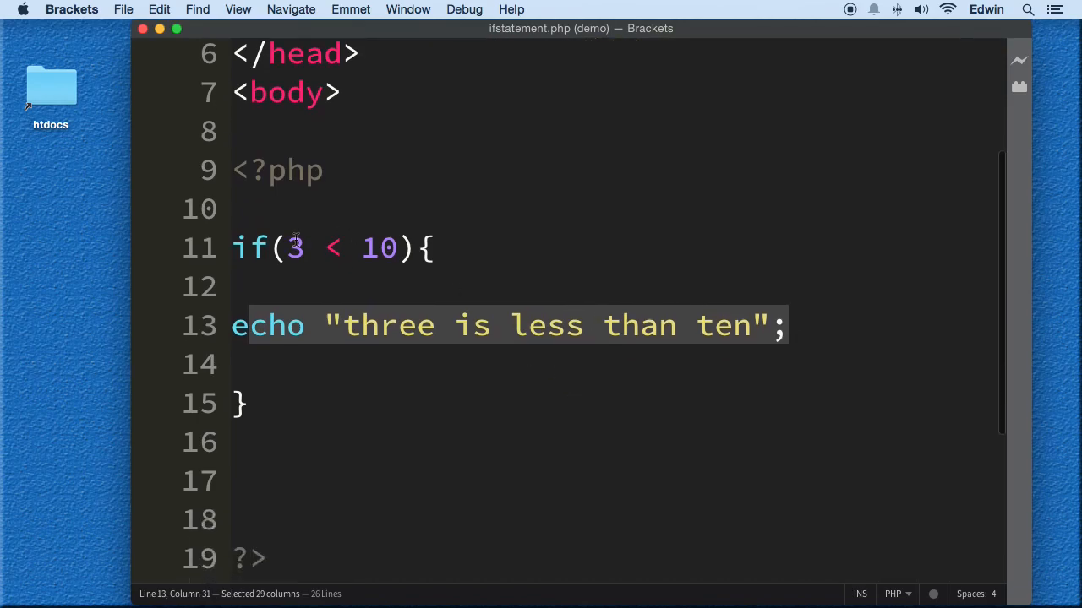
mouse_move(1030, 57)
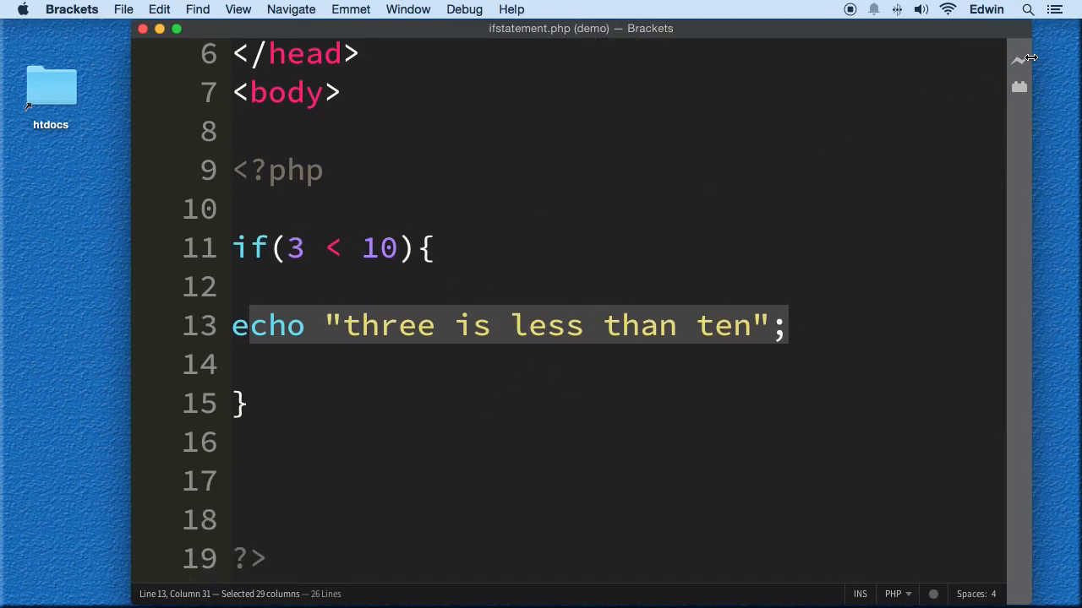
Check the page output in the browser, then change the condition to 3 > 10.
left_click(1019, 64)
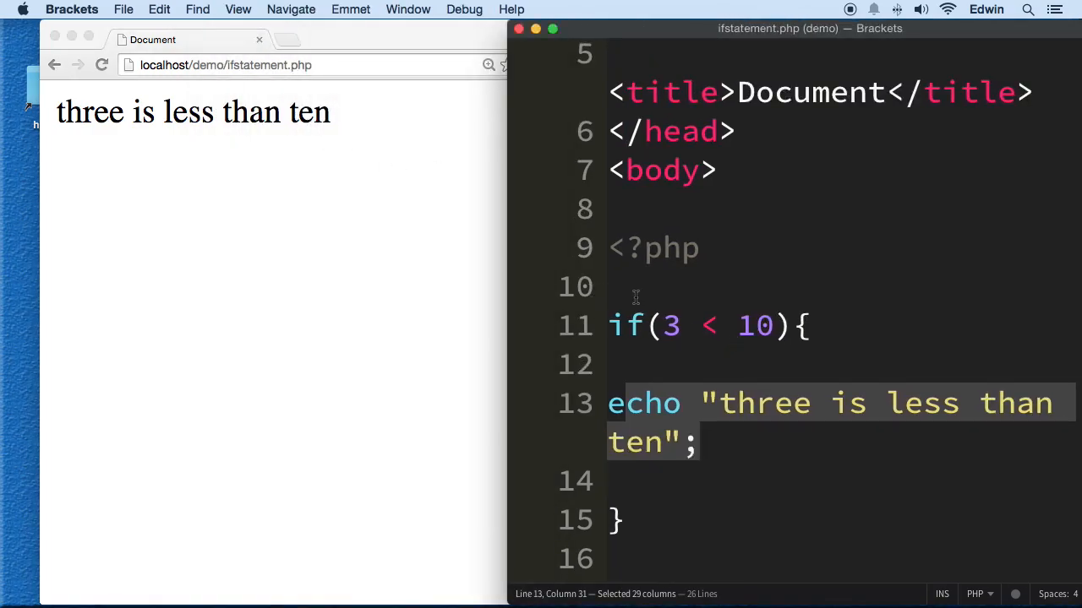
left_click(742, 325)
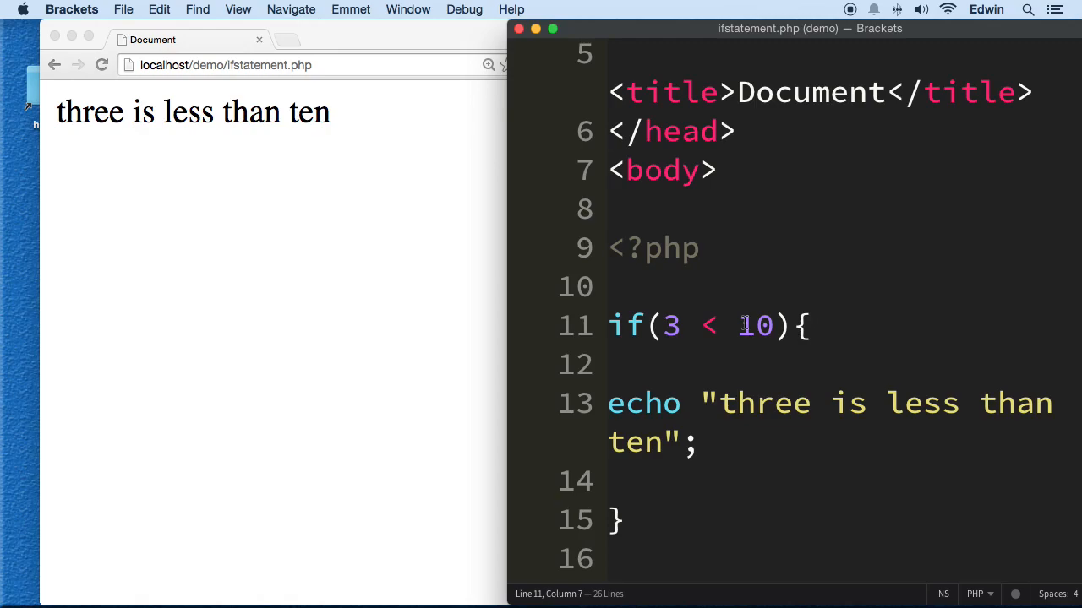
key("Backspace")
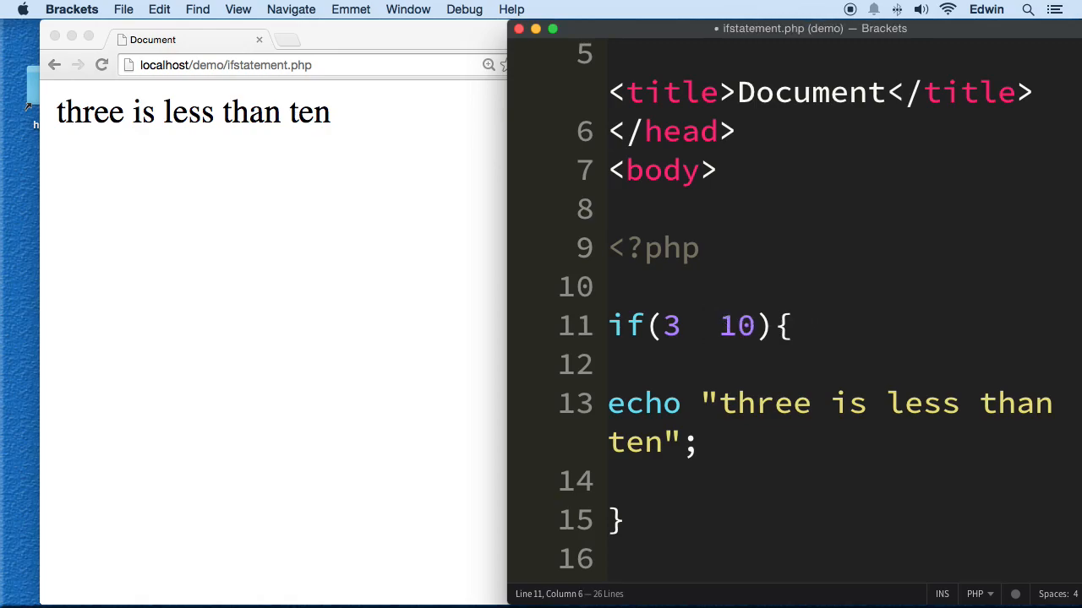
type(">")
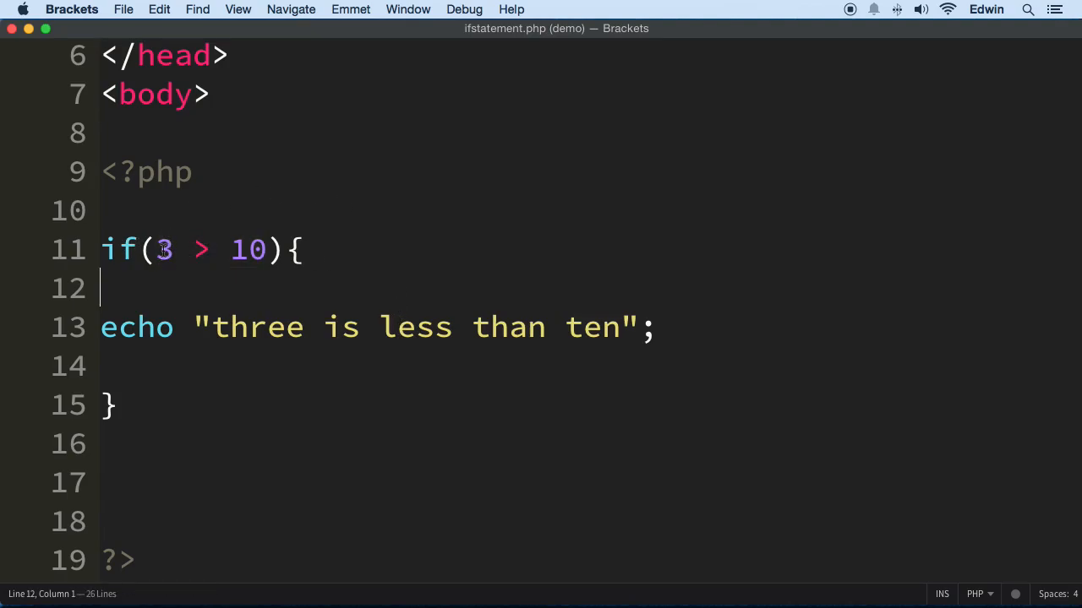
triple_click(339, 328)
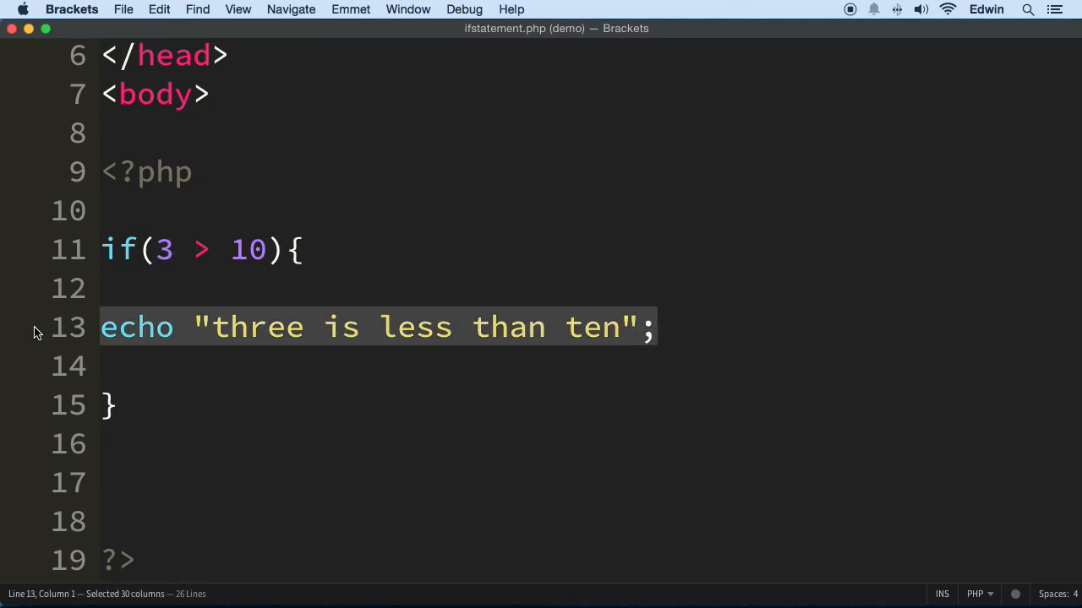
mouse_move(203, 391)
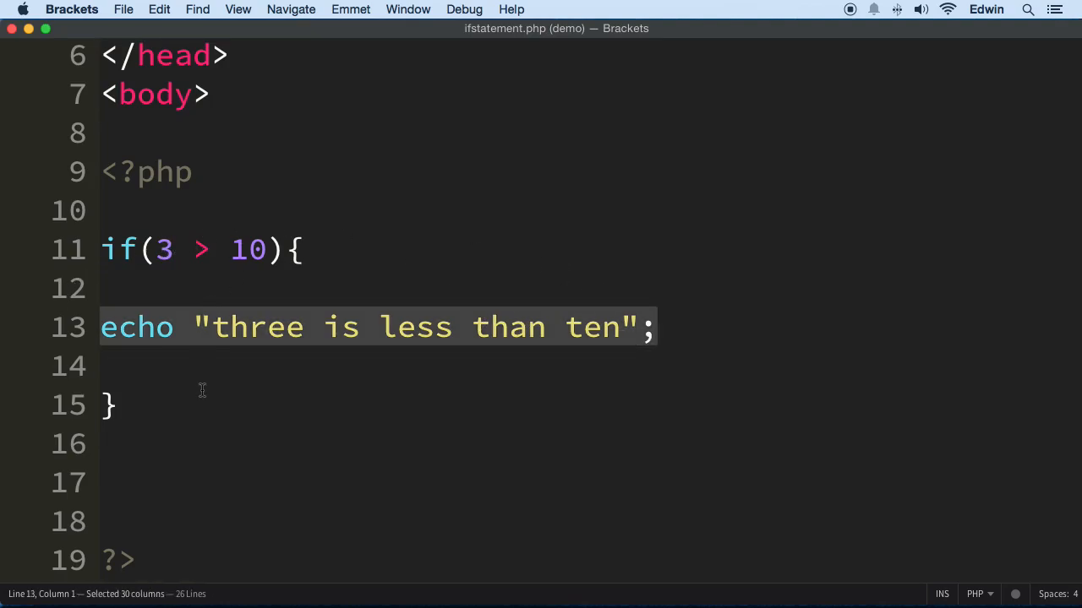
mouse_move(565, 291)
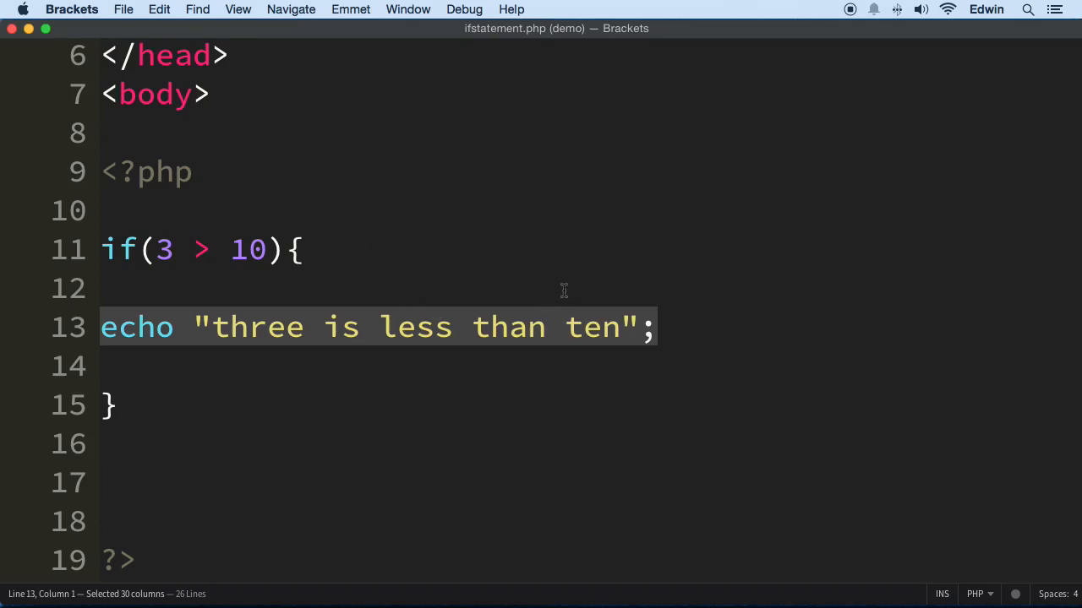
scroll("down", 3)
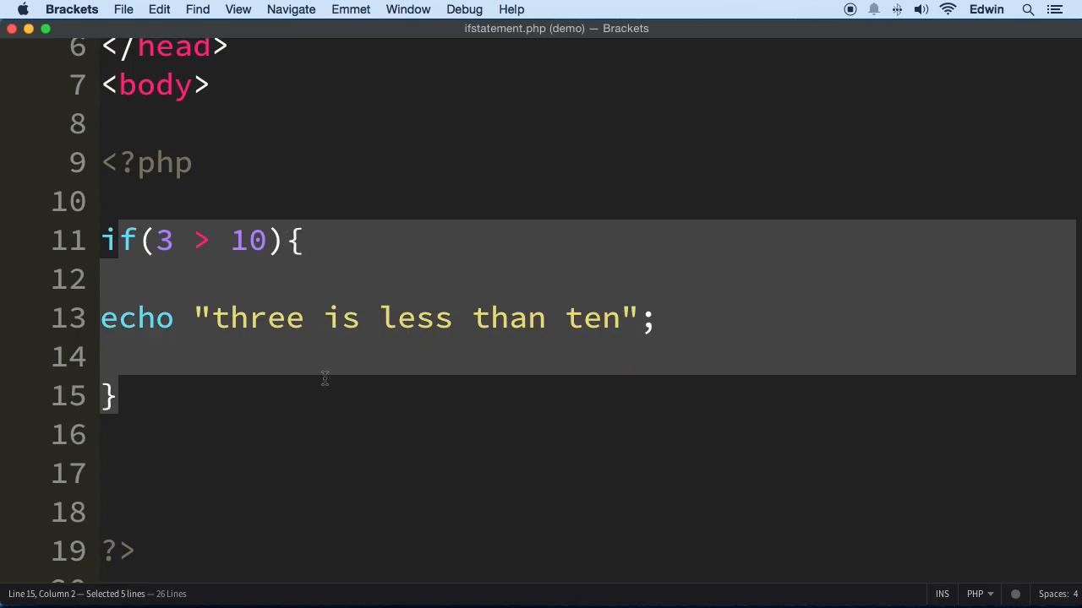
left_click(119, 201)
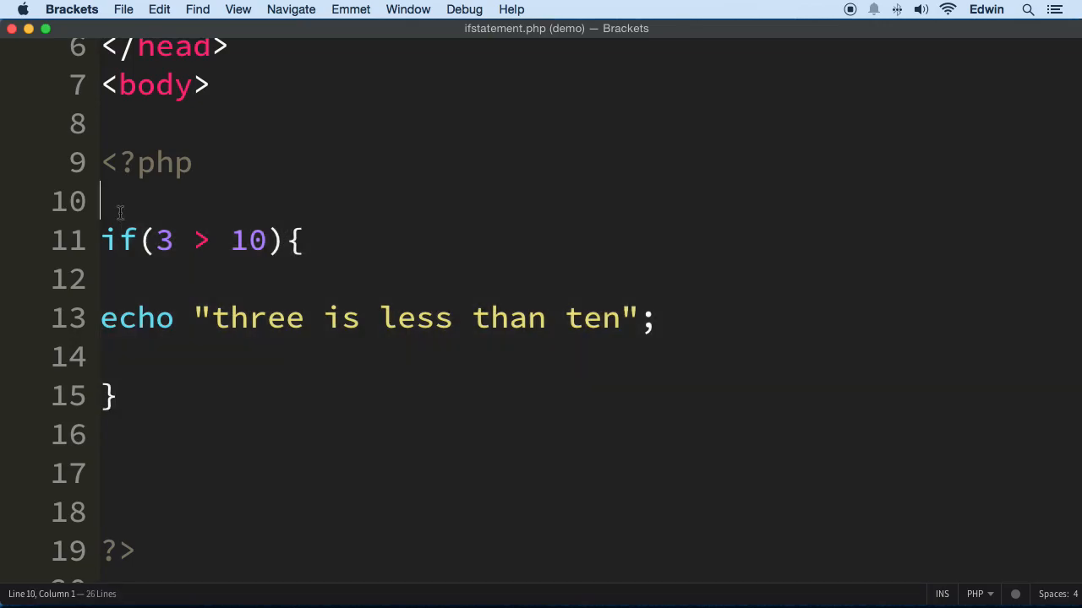
left_click(217, 240)
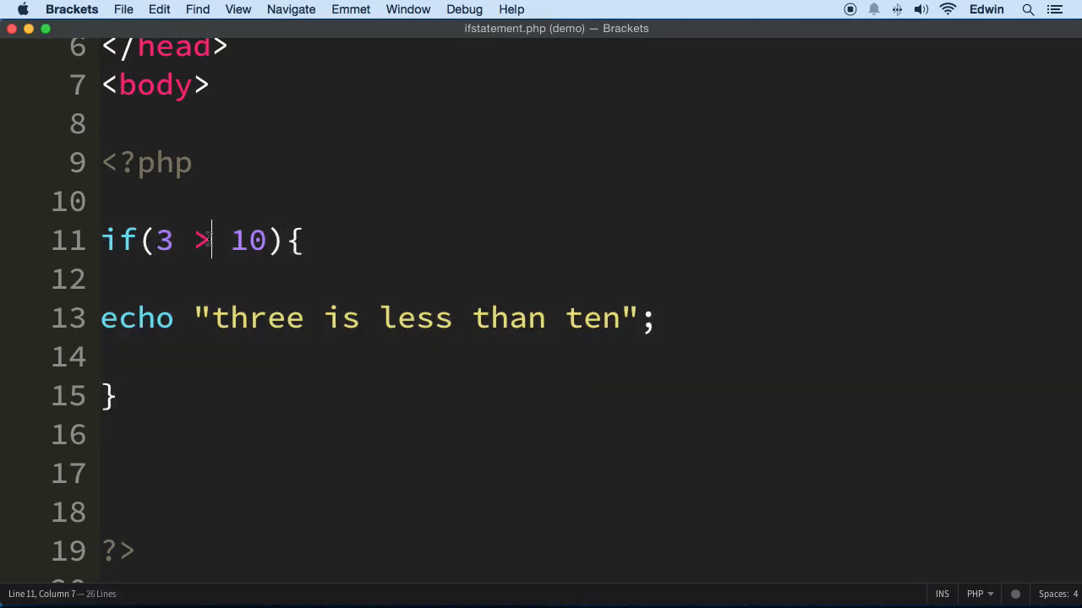
left_click_drag(206, 240, 149, 240)
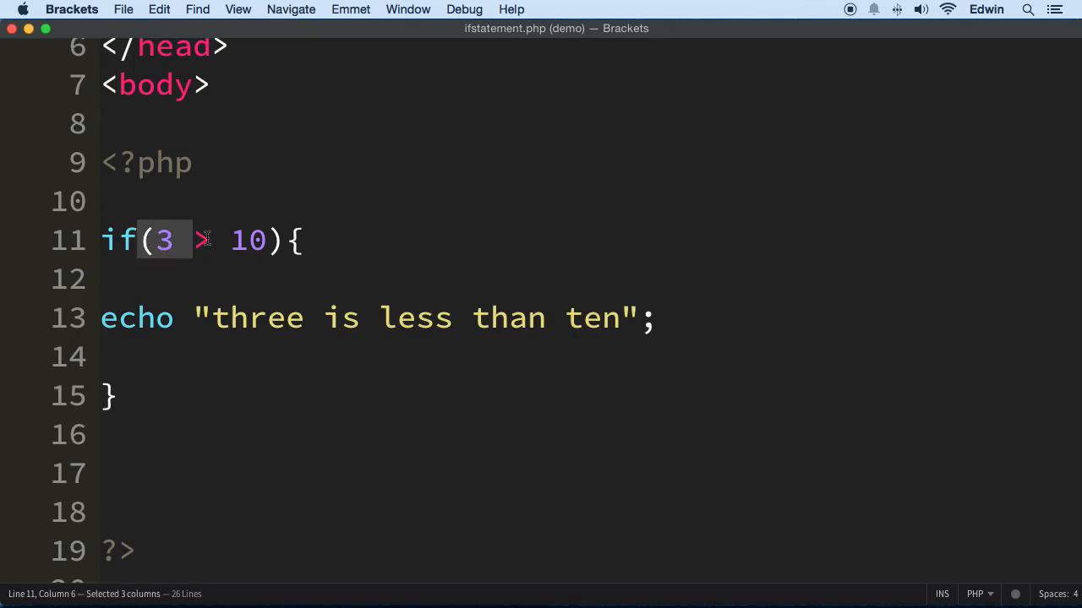
left_click_drag(169, 240, 301, 240)
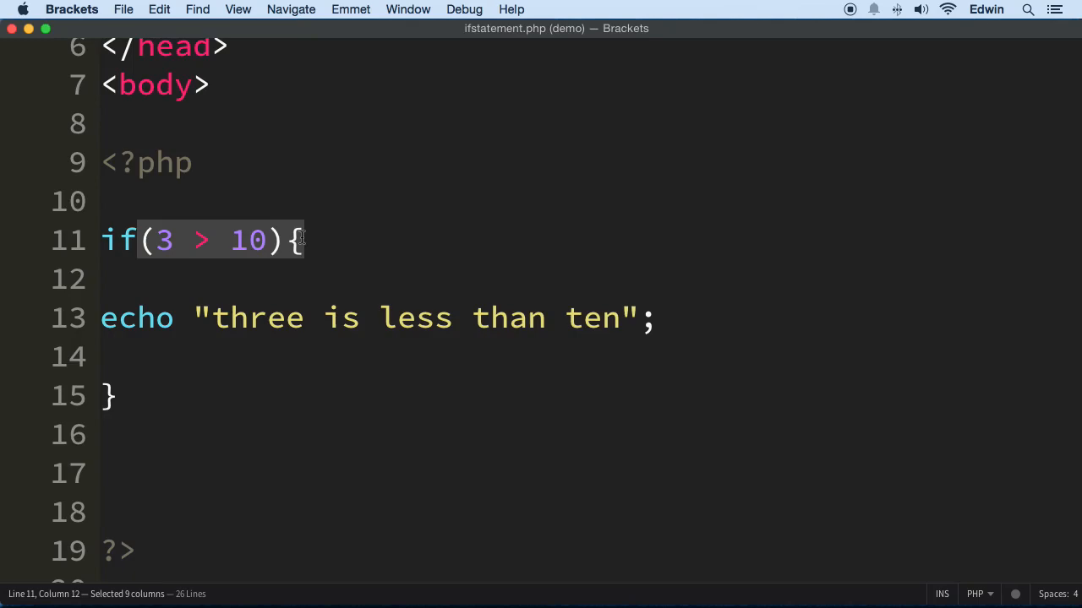
mouse_move(105, 317)
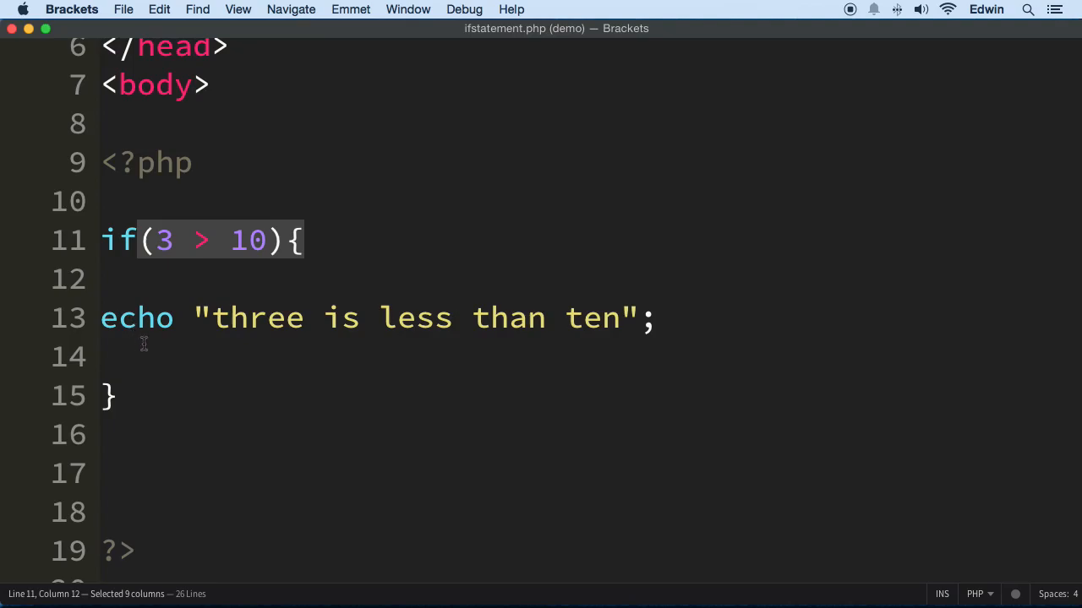
Add an else { } block after the if's closing brace.
left_click(149, 396)
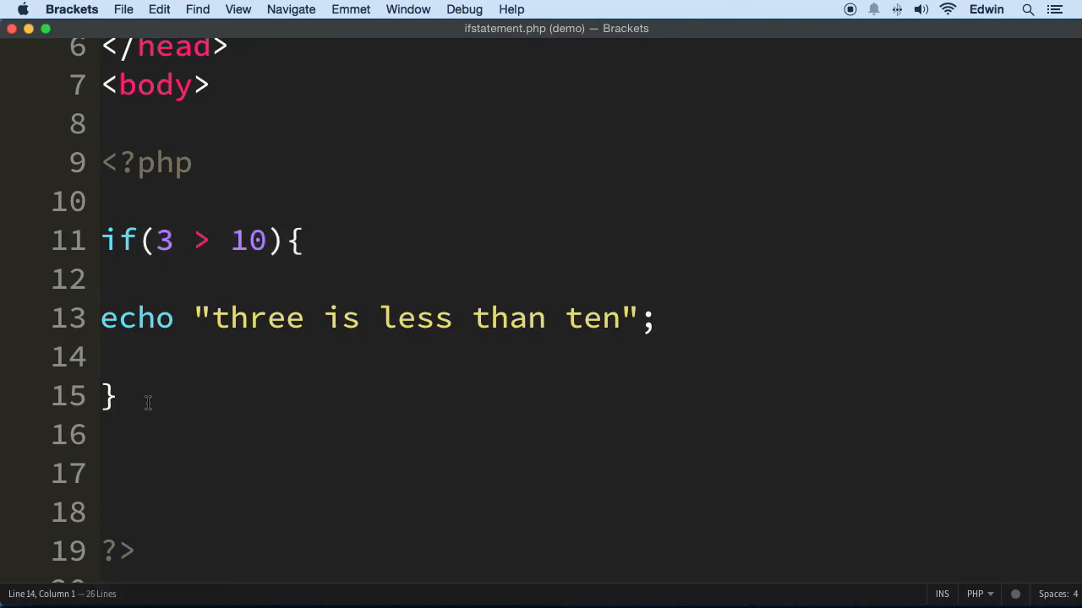
type("els")
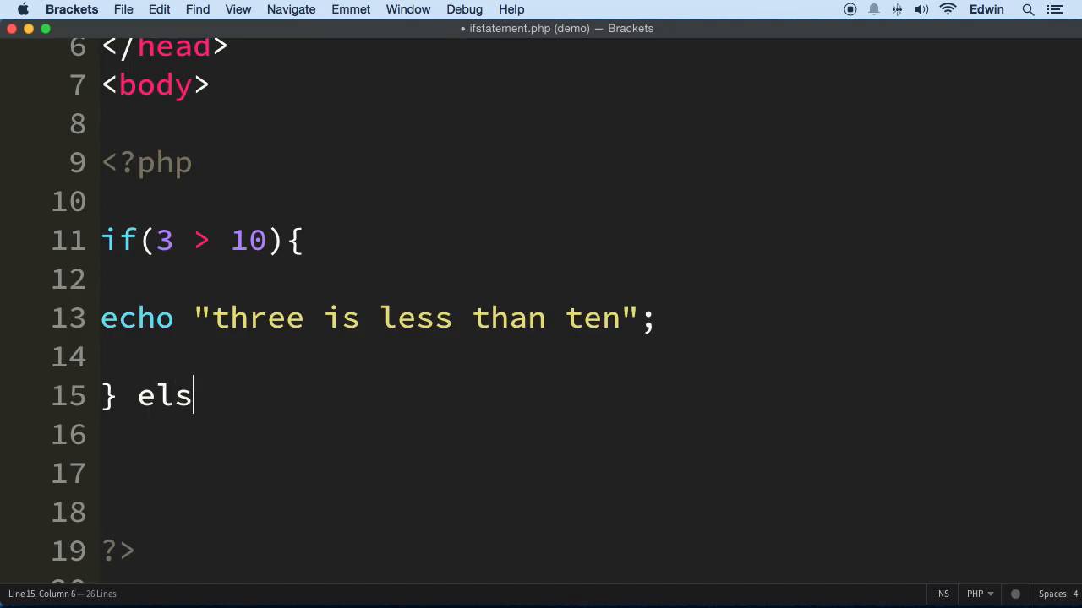
type("e {")
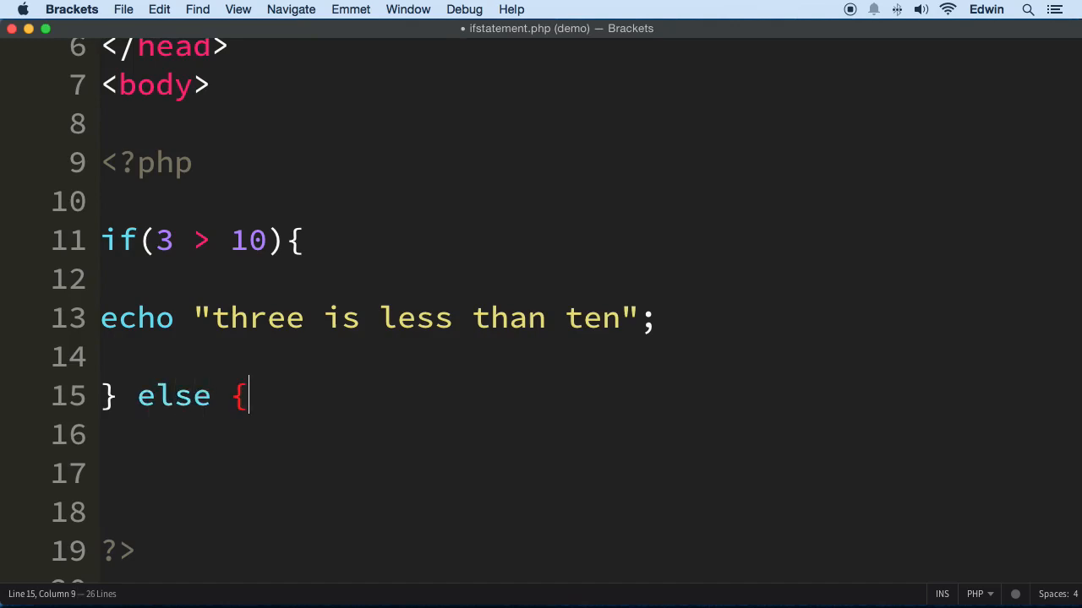
type("}")
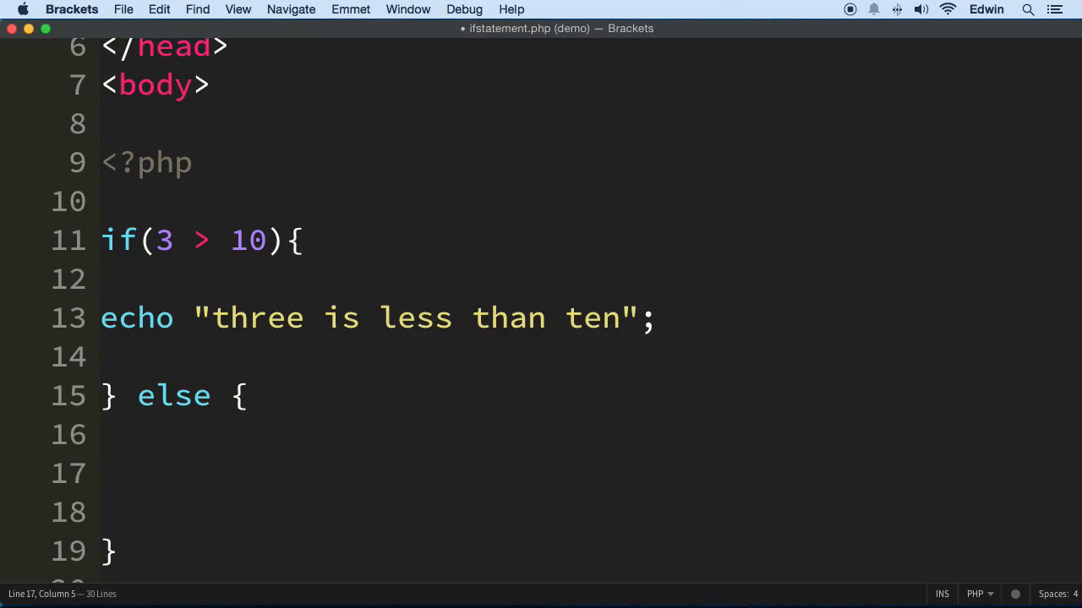
Write echo "it is not"; inside the else block.
scroll("down", 3)
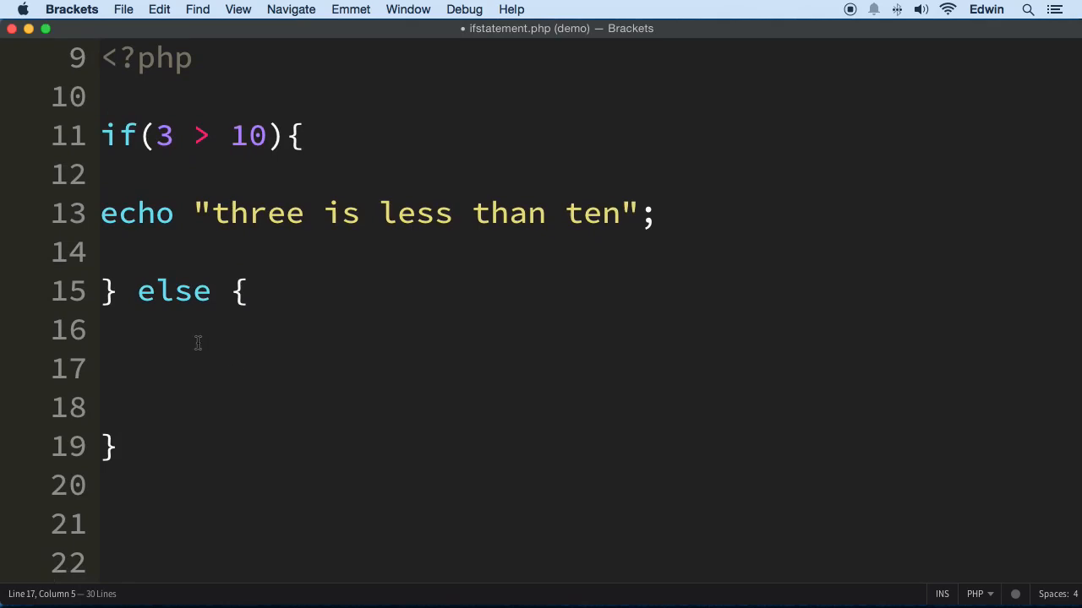
type("echo")
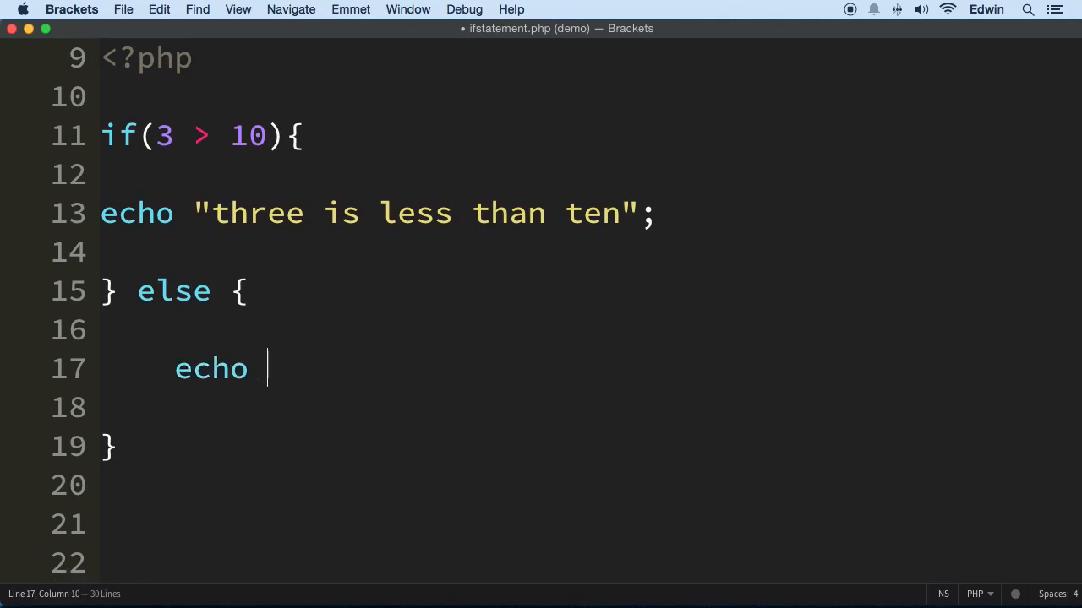
type("\"")
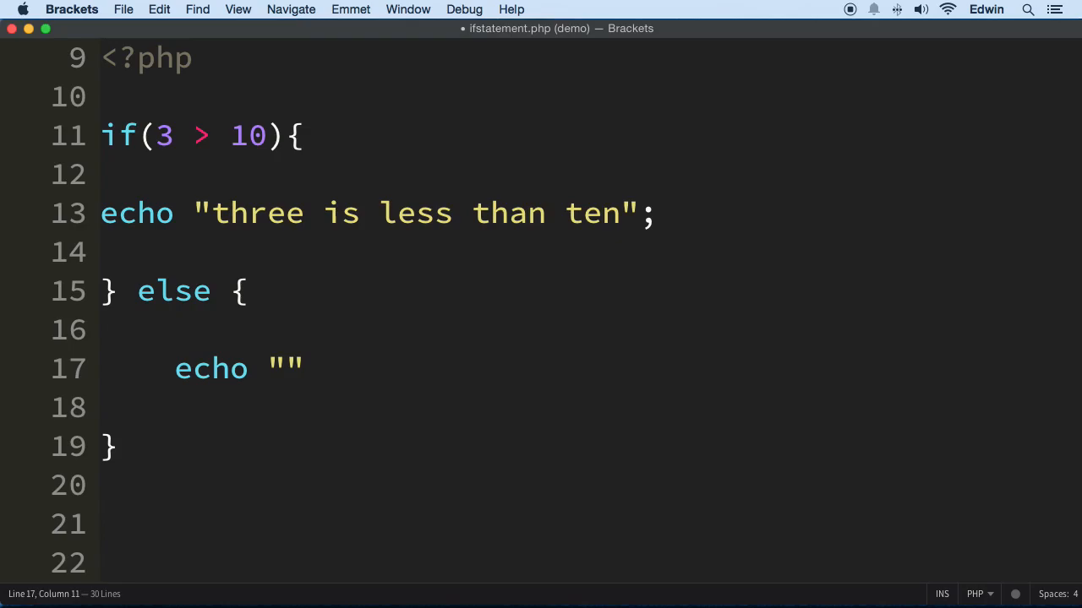
type("it is not")
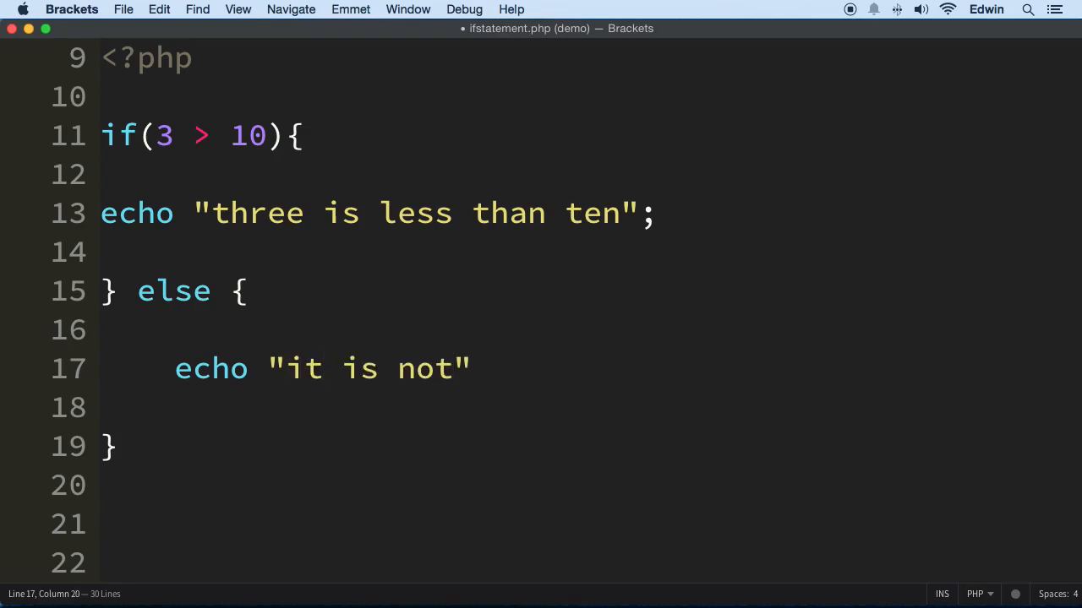
type(";")
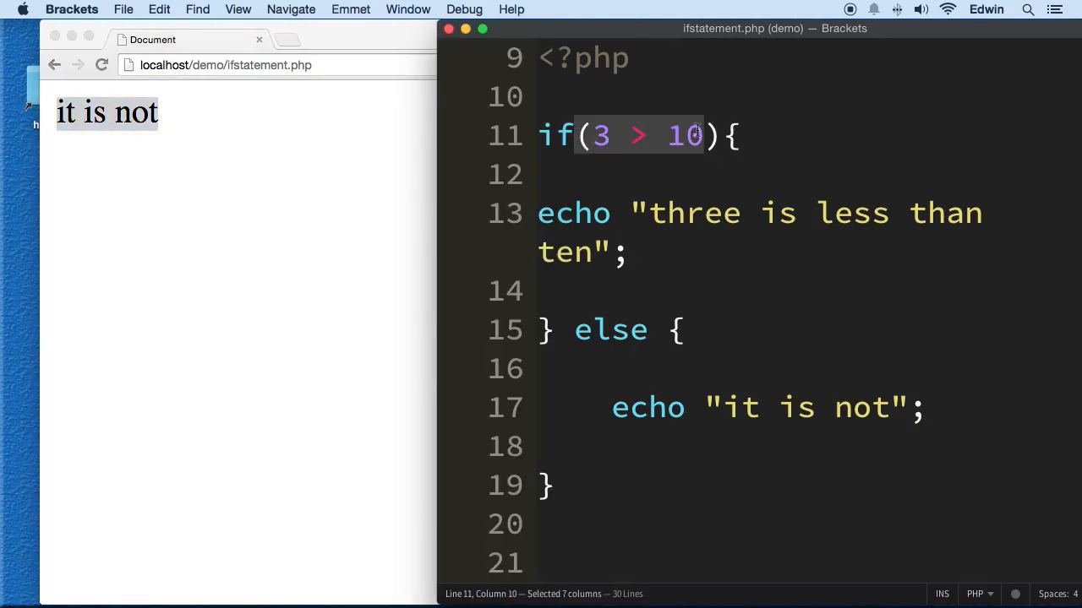
Save the file and reload the page to see "it is not" displayed.
left_click(46, 27)
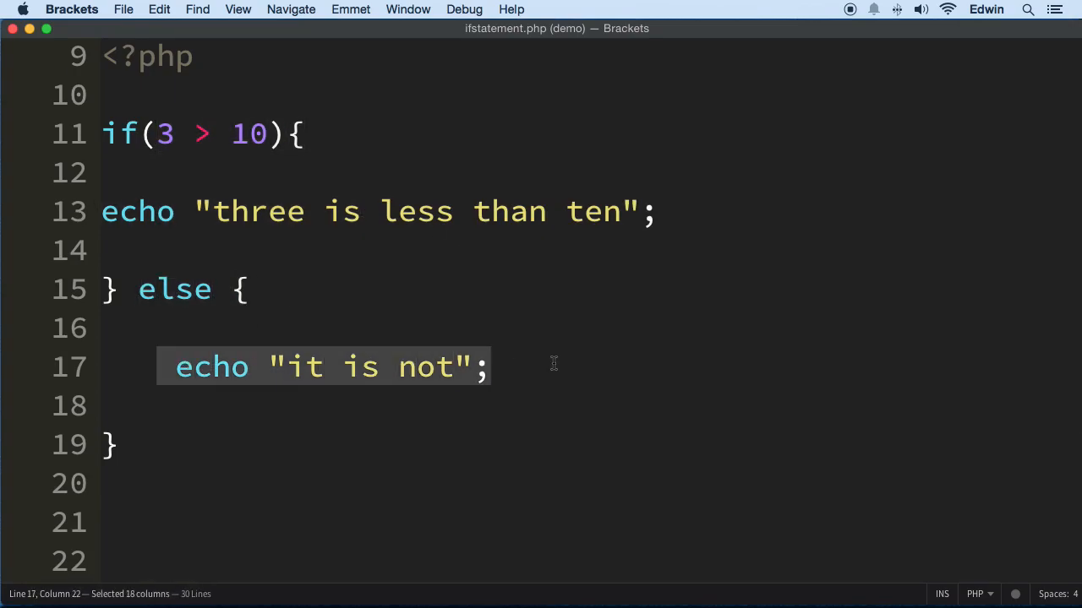
mouse_move(558, 365)
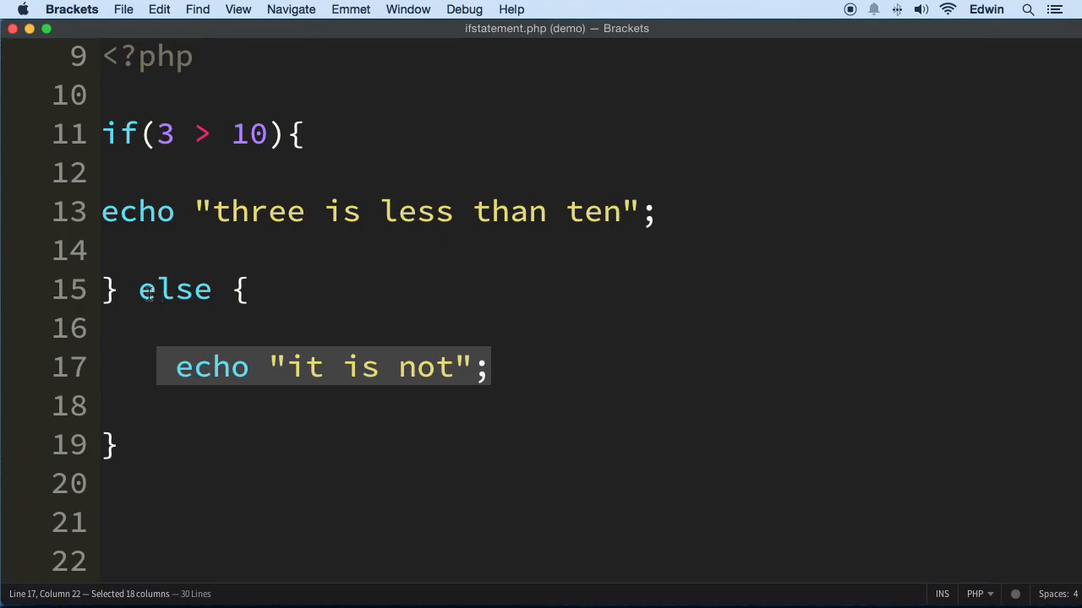
Insert an elseif branch with condition 4 < 5 before the else.
left_click(152, 290)
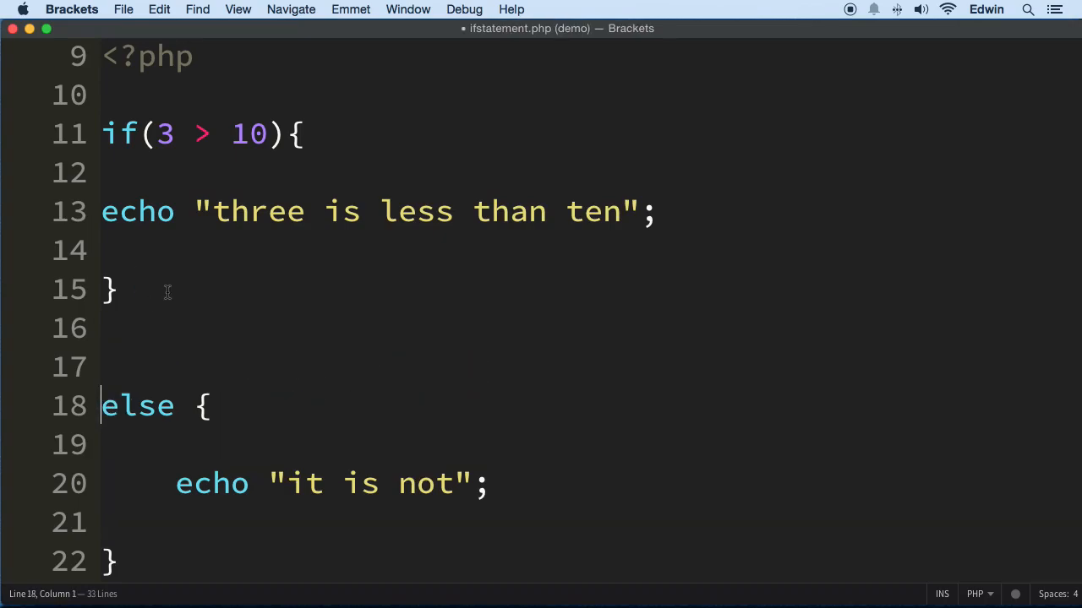
type("elseif() {")
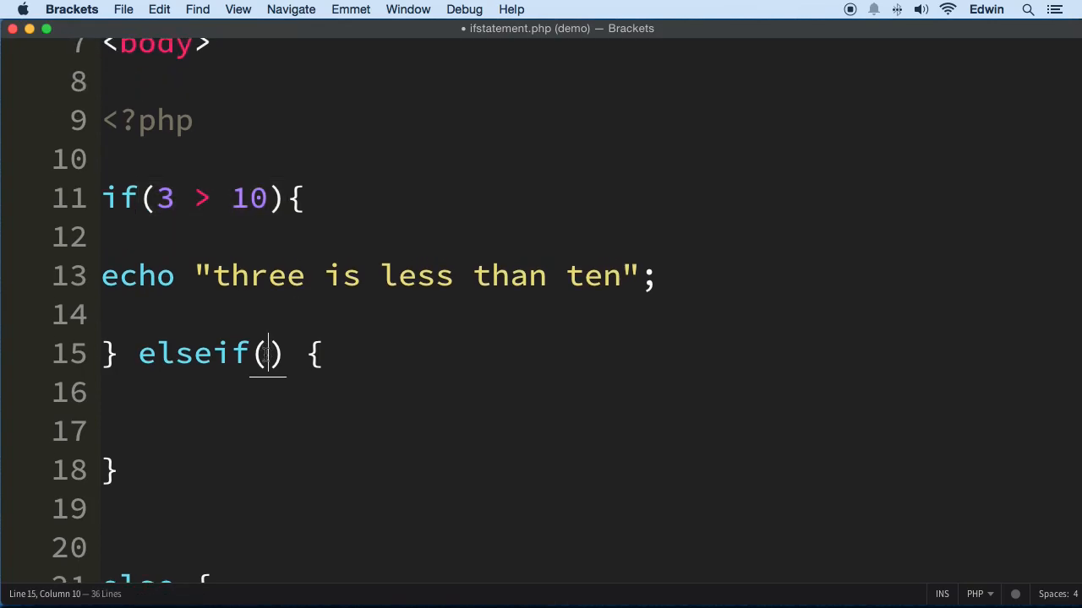
mouse_move(460, 370)
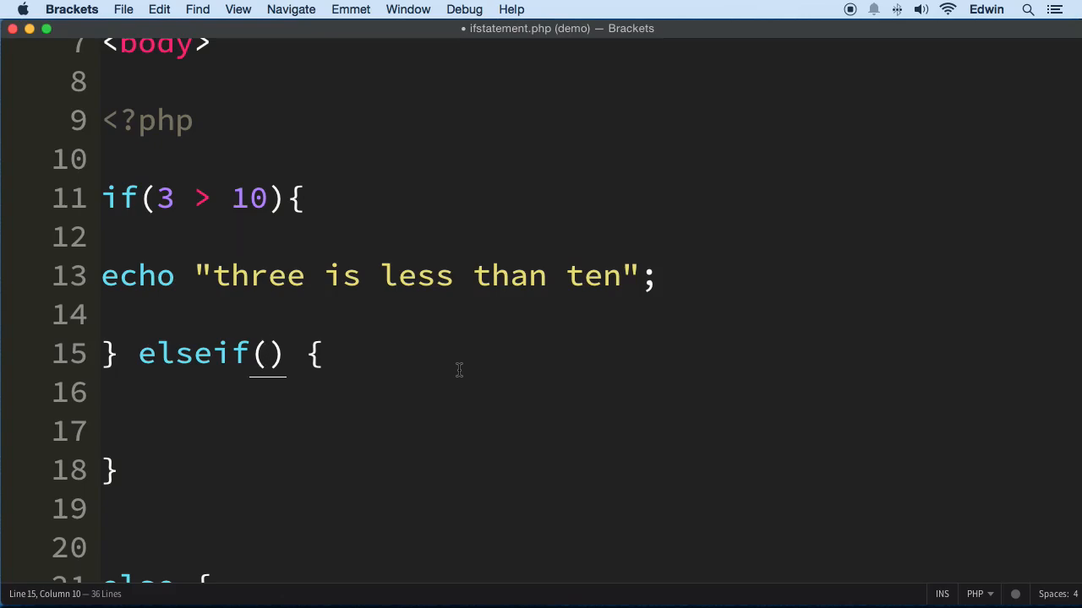
left_click(264, 353)
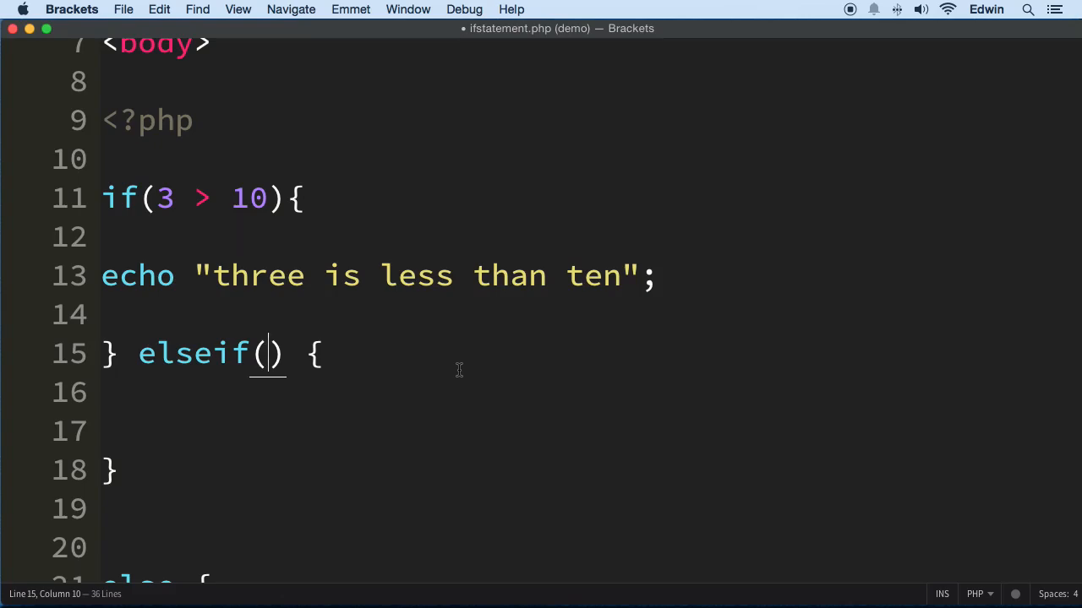
left_click_drag(122, 198, 304, 198)
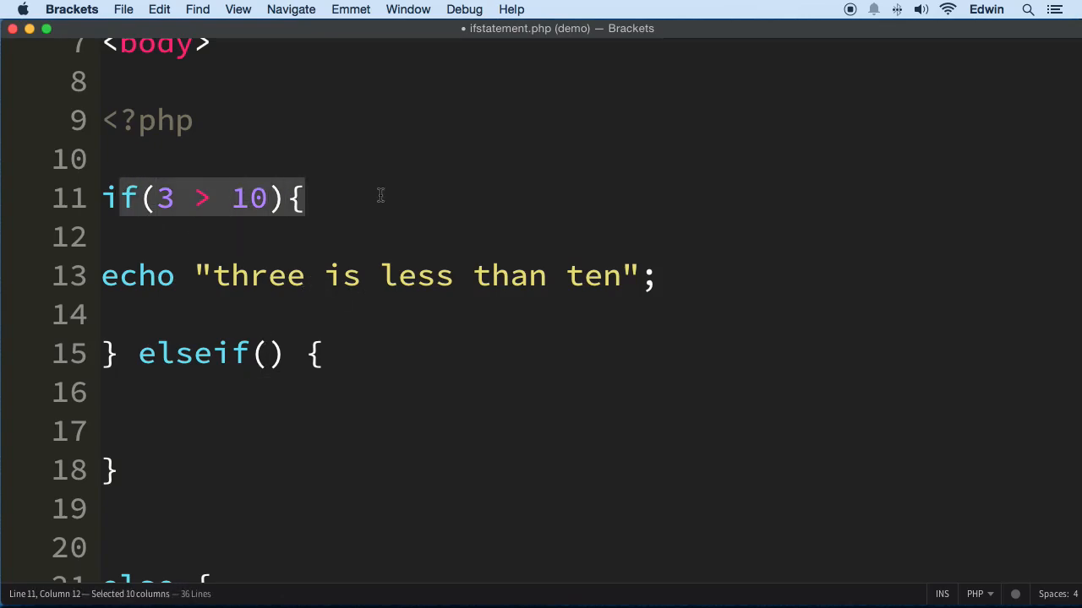
left_click(267, 353)
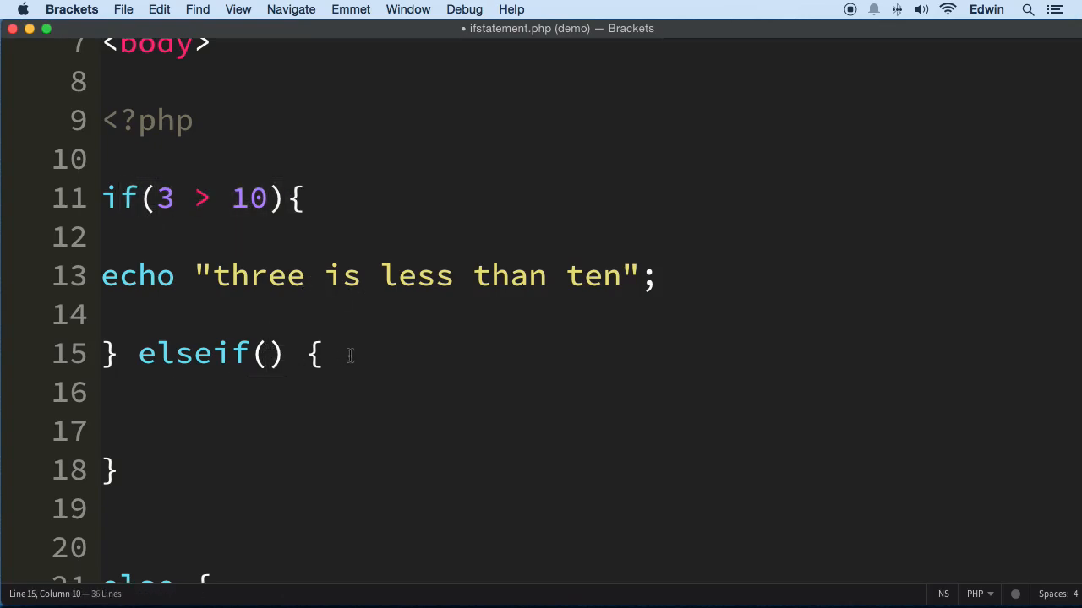
type("4 < 5")
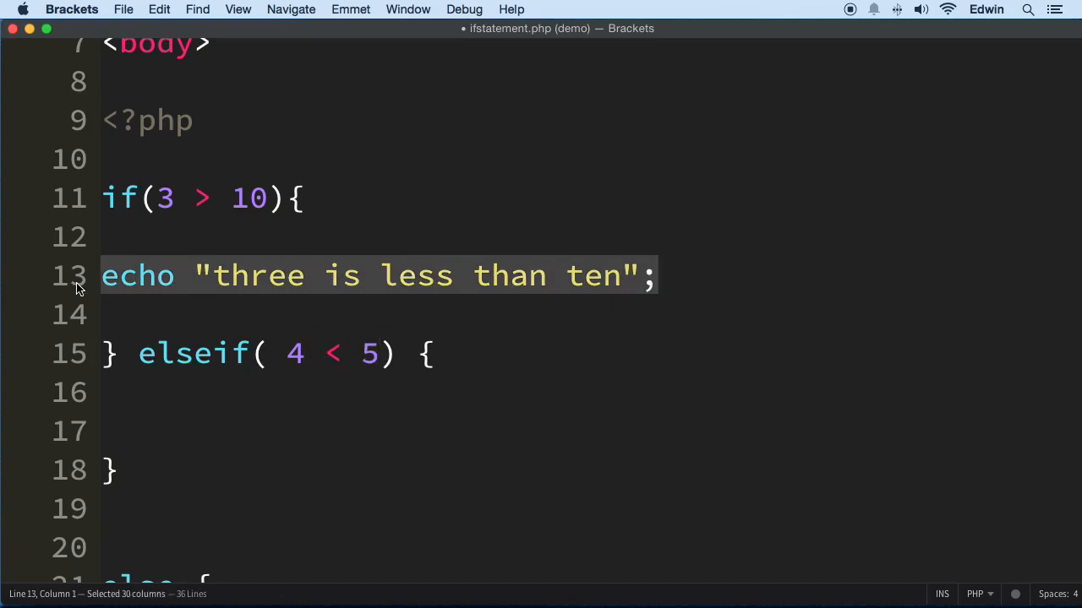
Paste the echo line into elseif and reword it to "of course four is less than five".
type("echo \"three is less than ten\";")
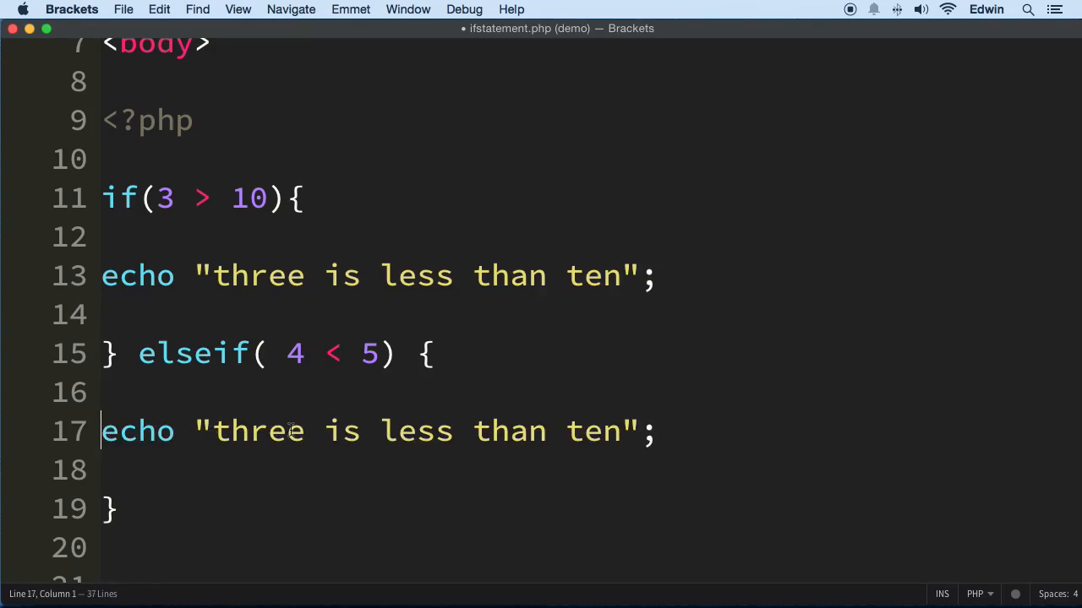
mouse_move(280, 354)
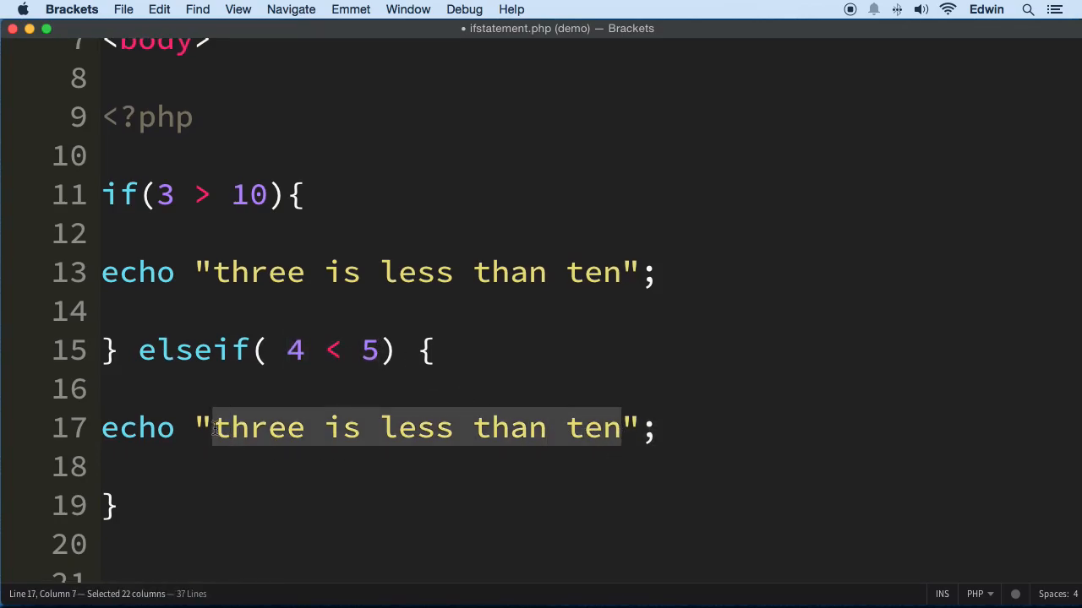
type("of co\";")
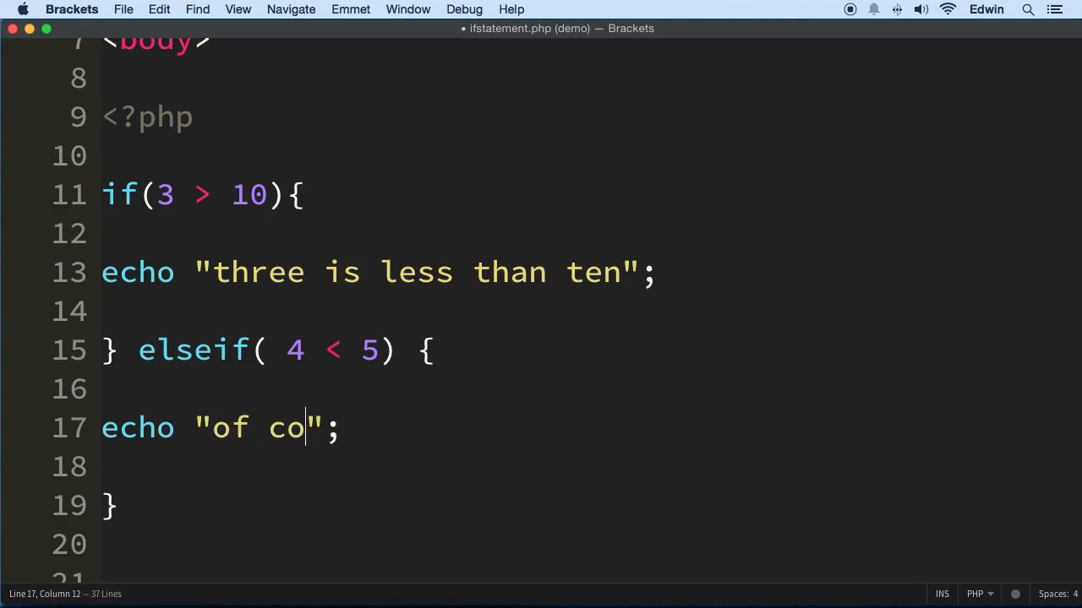
type("urse foru")
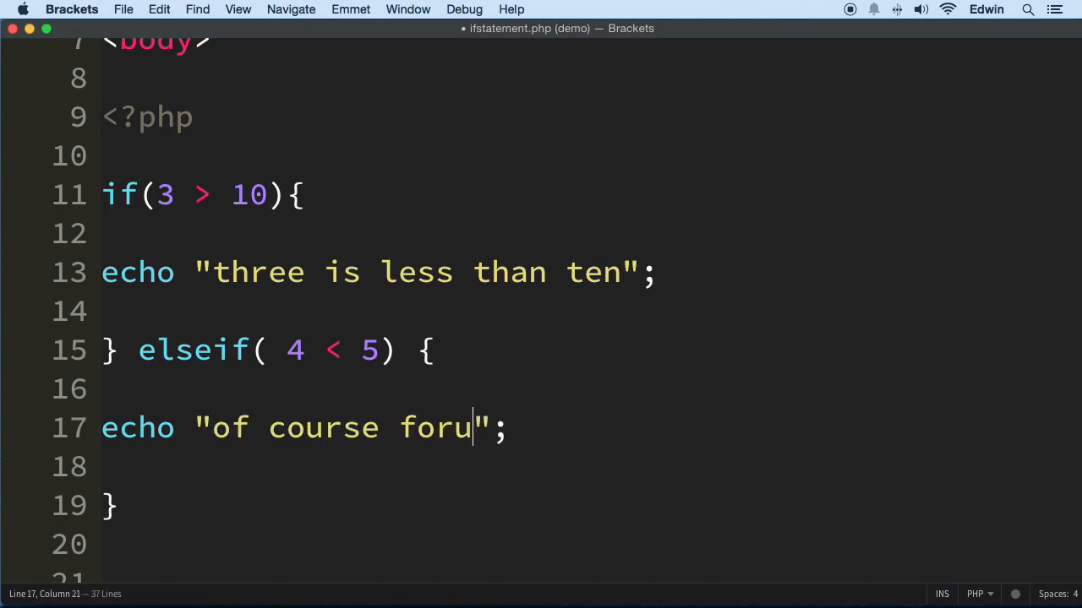
type("r")
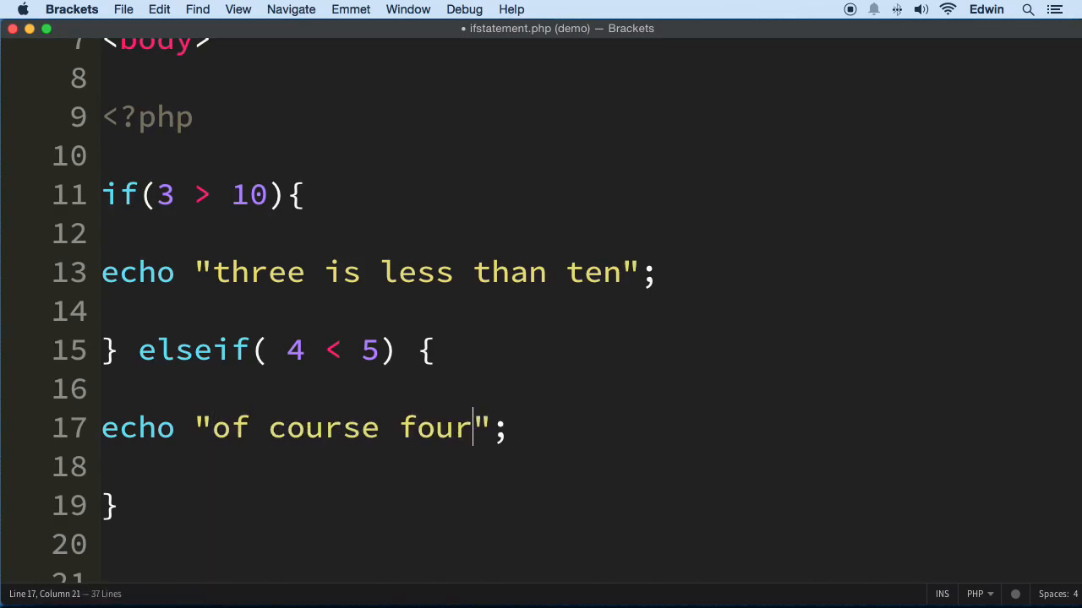
type("is t")
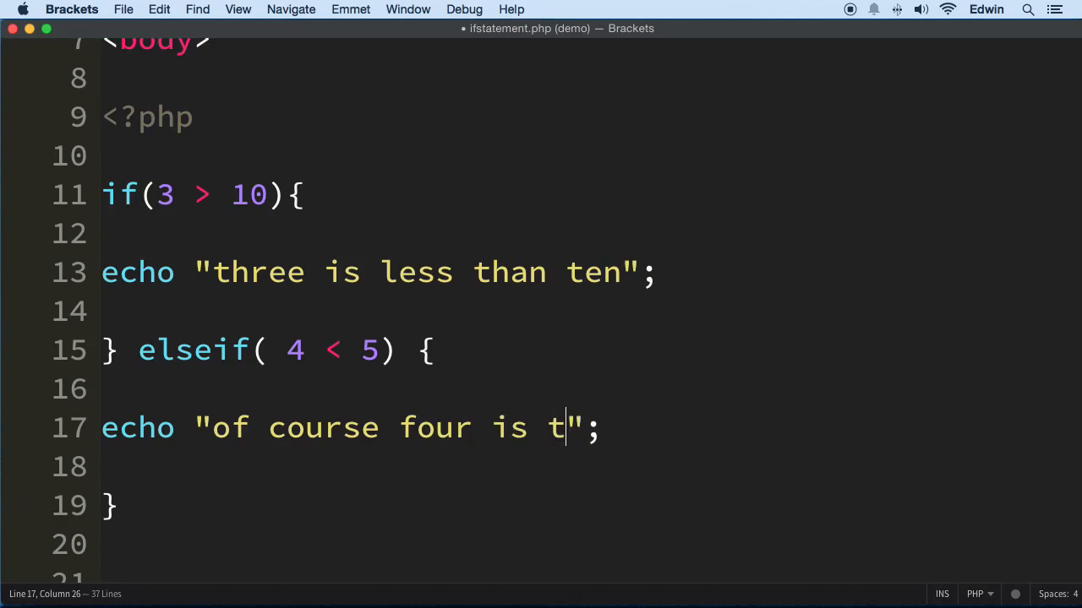
type("ess than")
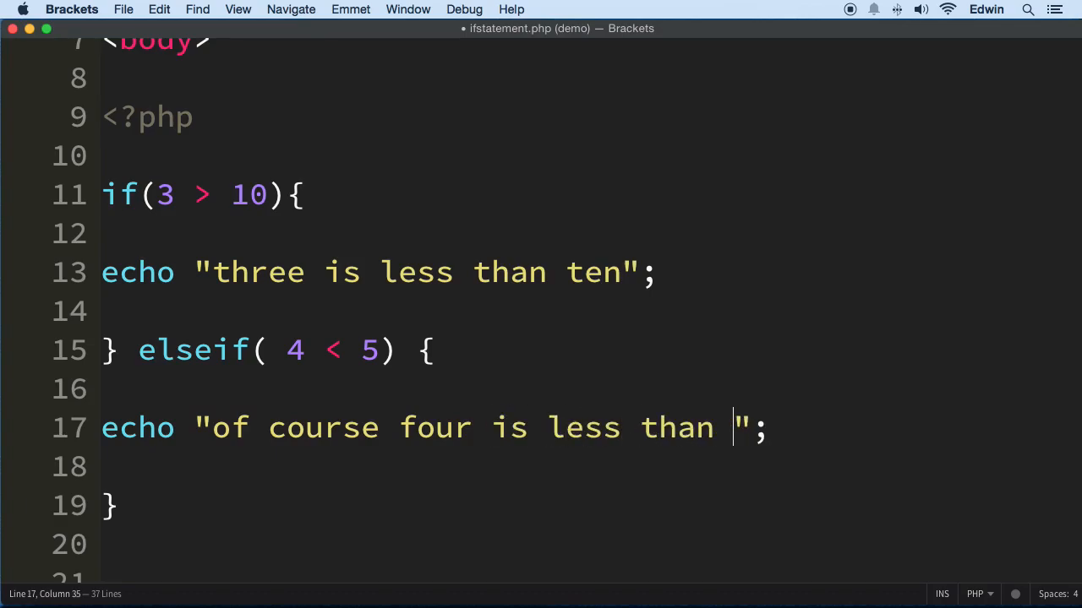
type("five")
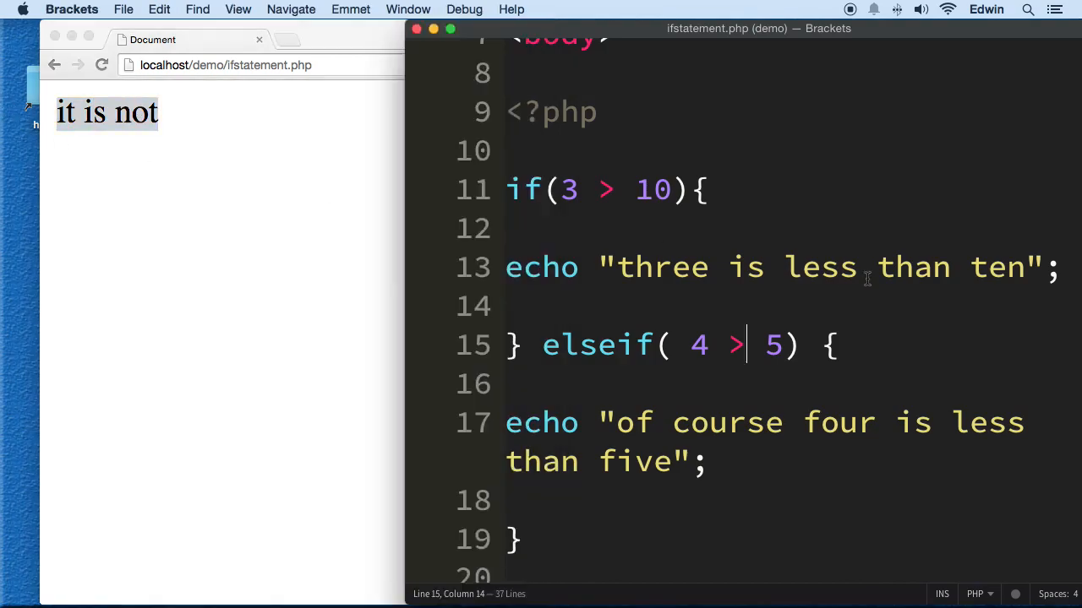
Scroll through the finished code after reloading the page.
scroll("down", 3)
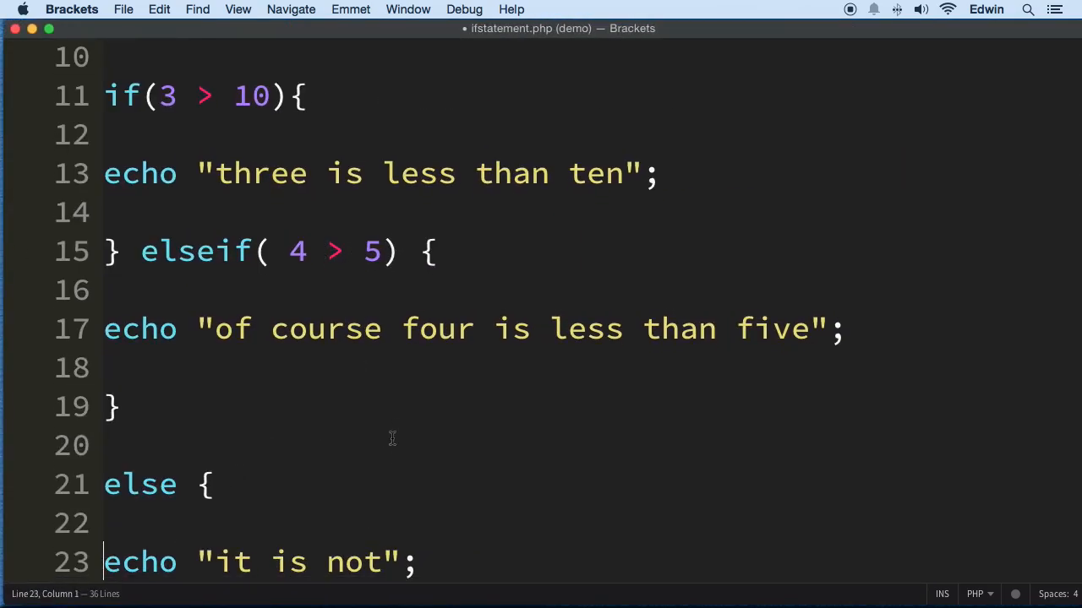
scroll("down", 3)
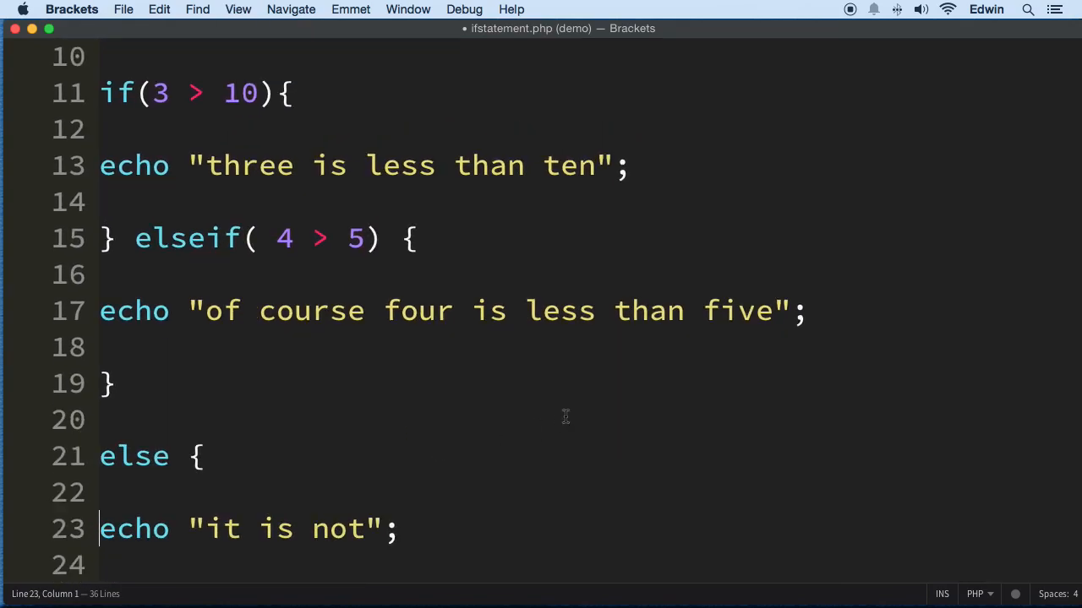
mouse_move(429, 318)
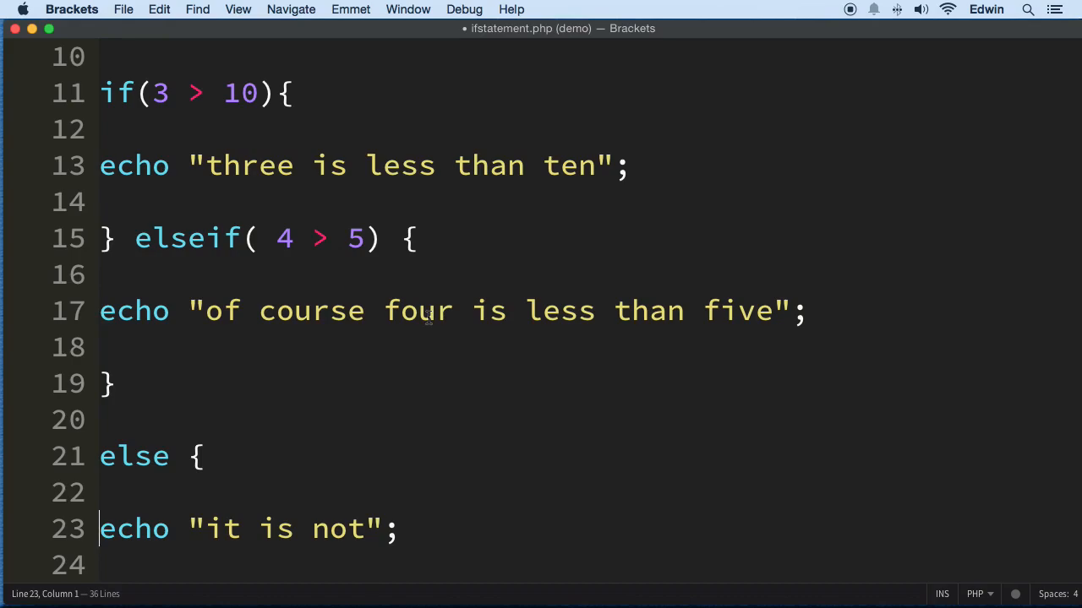